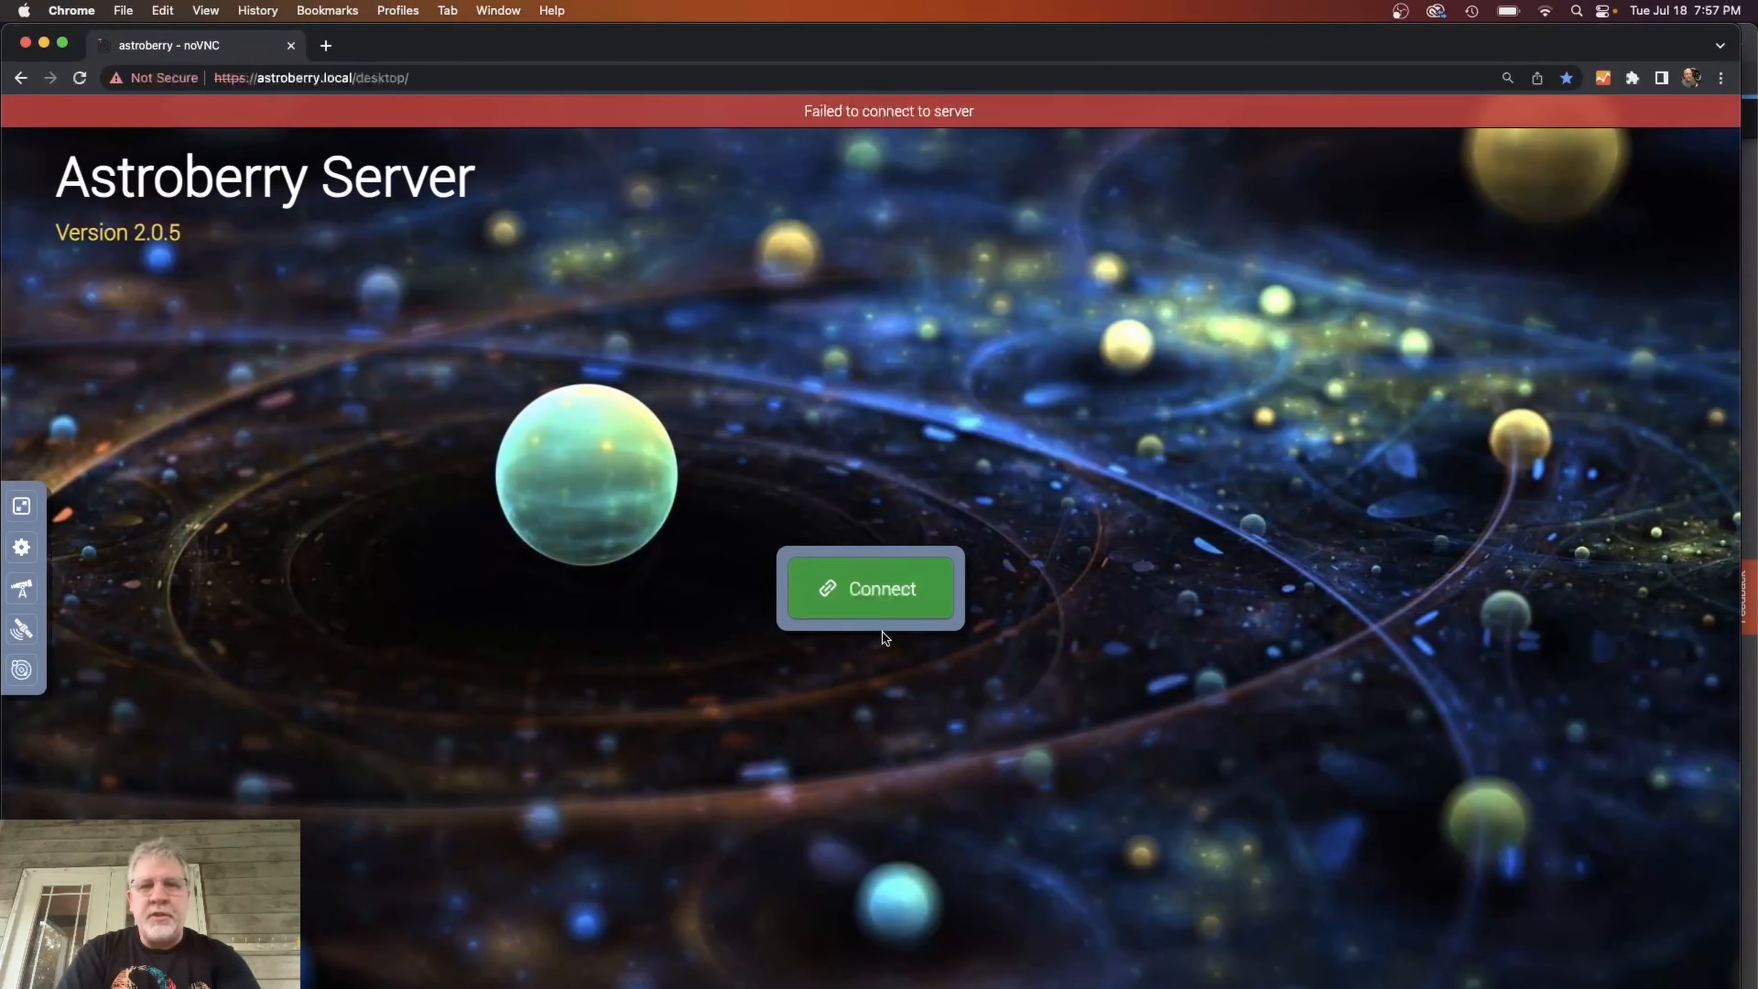
Connect to the Astroberry remote desktop through noVNC and log in with the password.
left_click(869, 588)
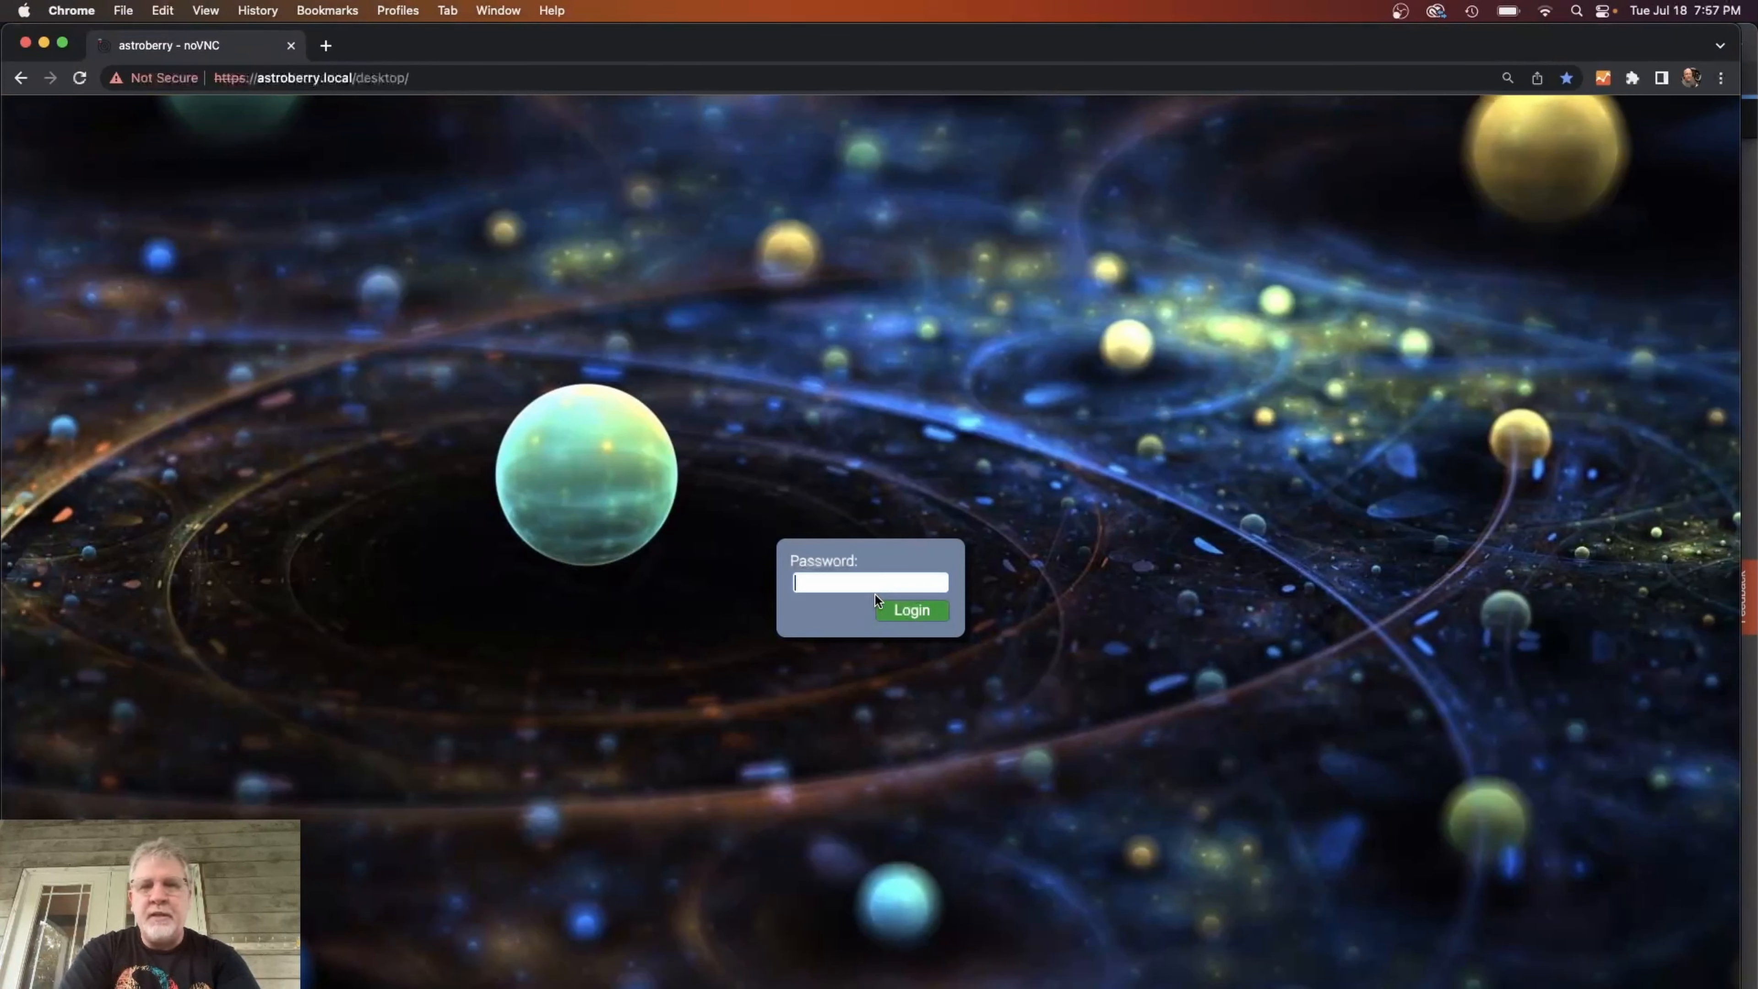
type("••")
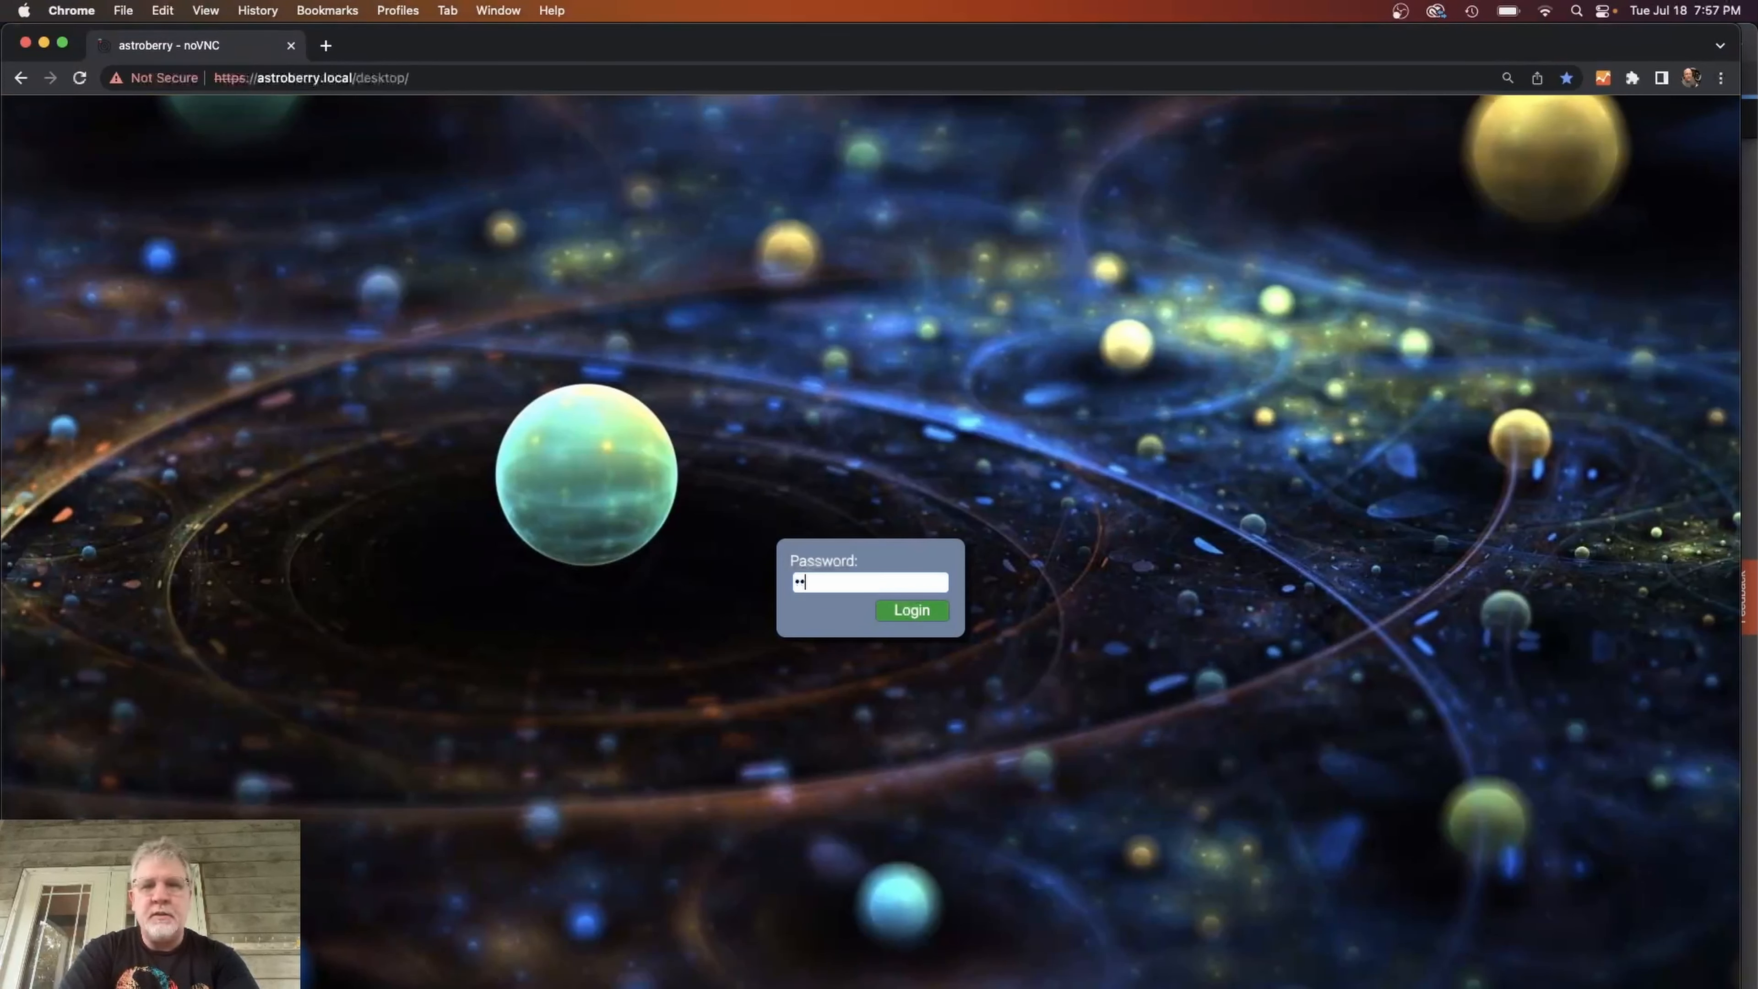
left_click(912, 610)
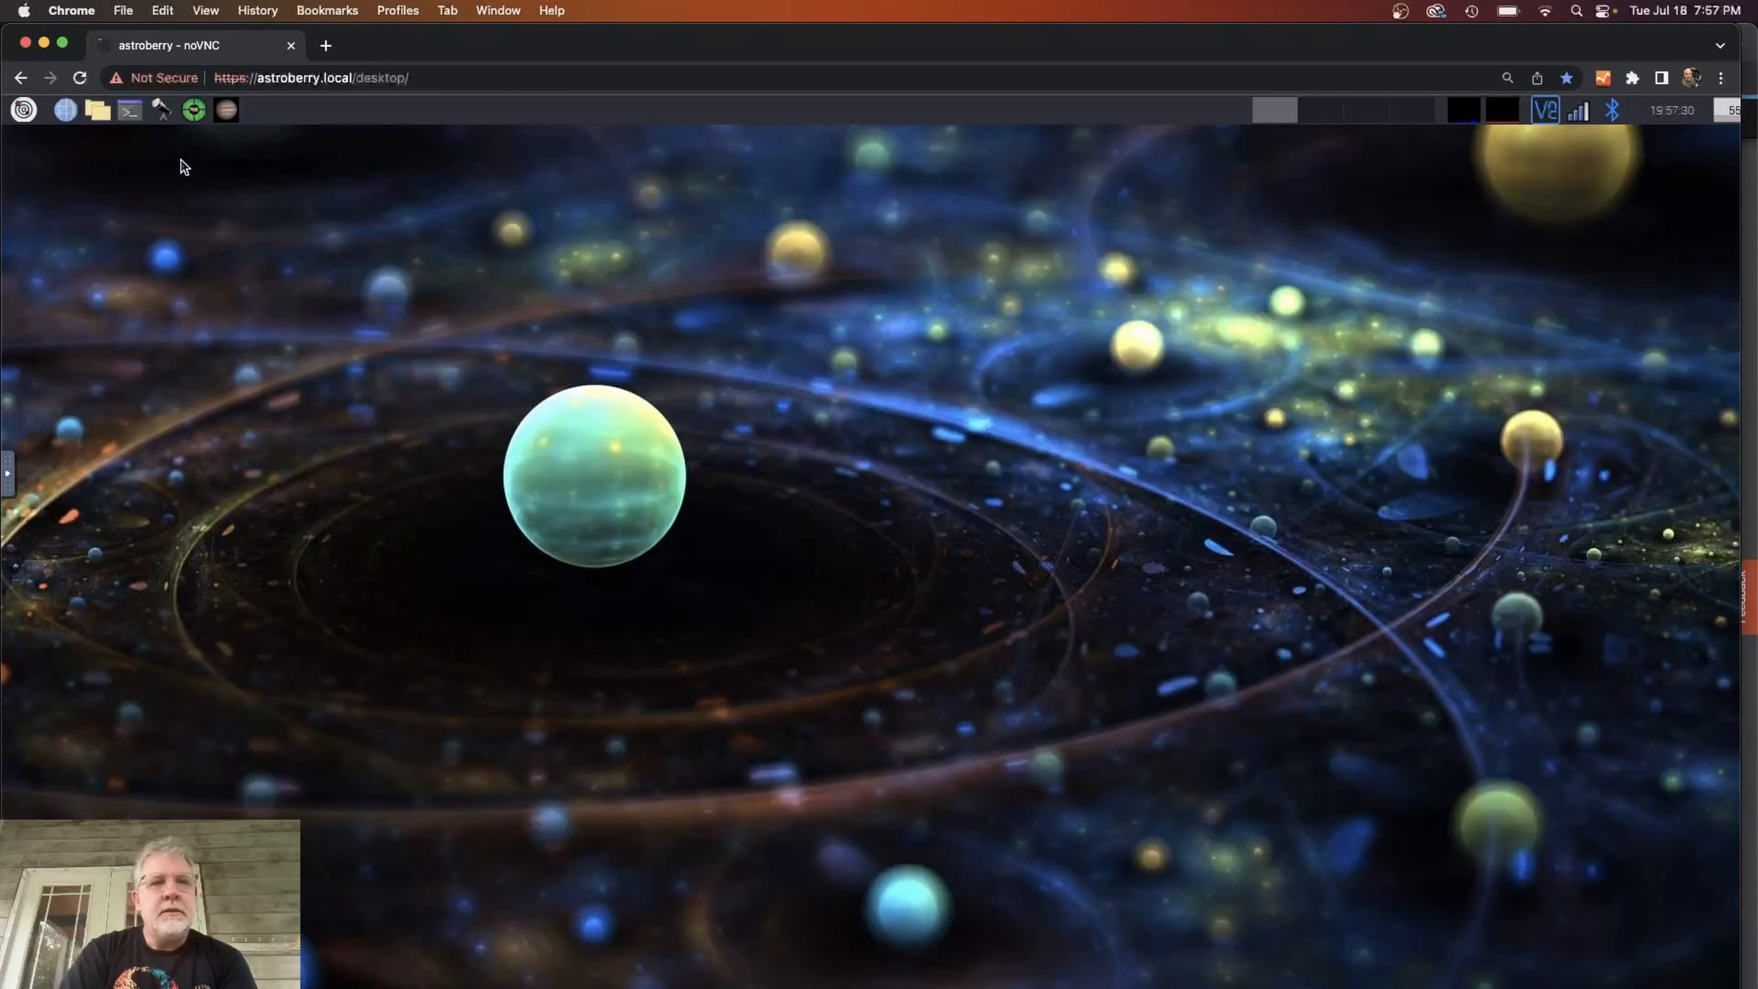
mouse_move(193, 110)
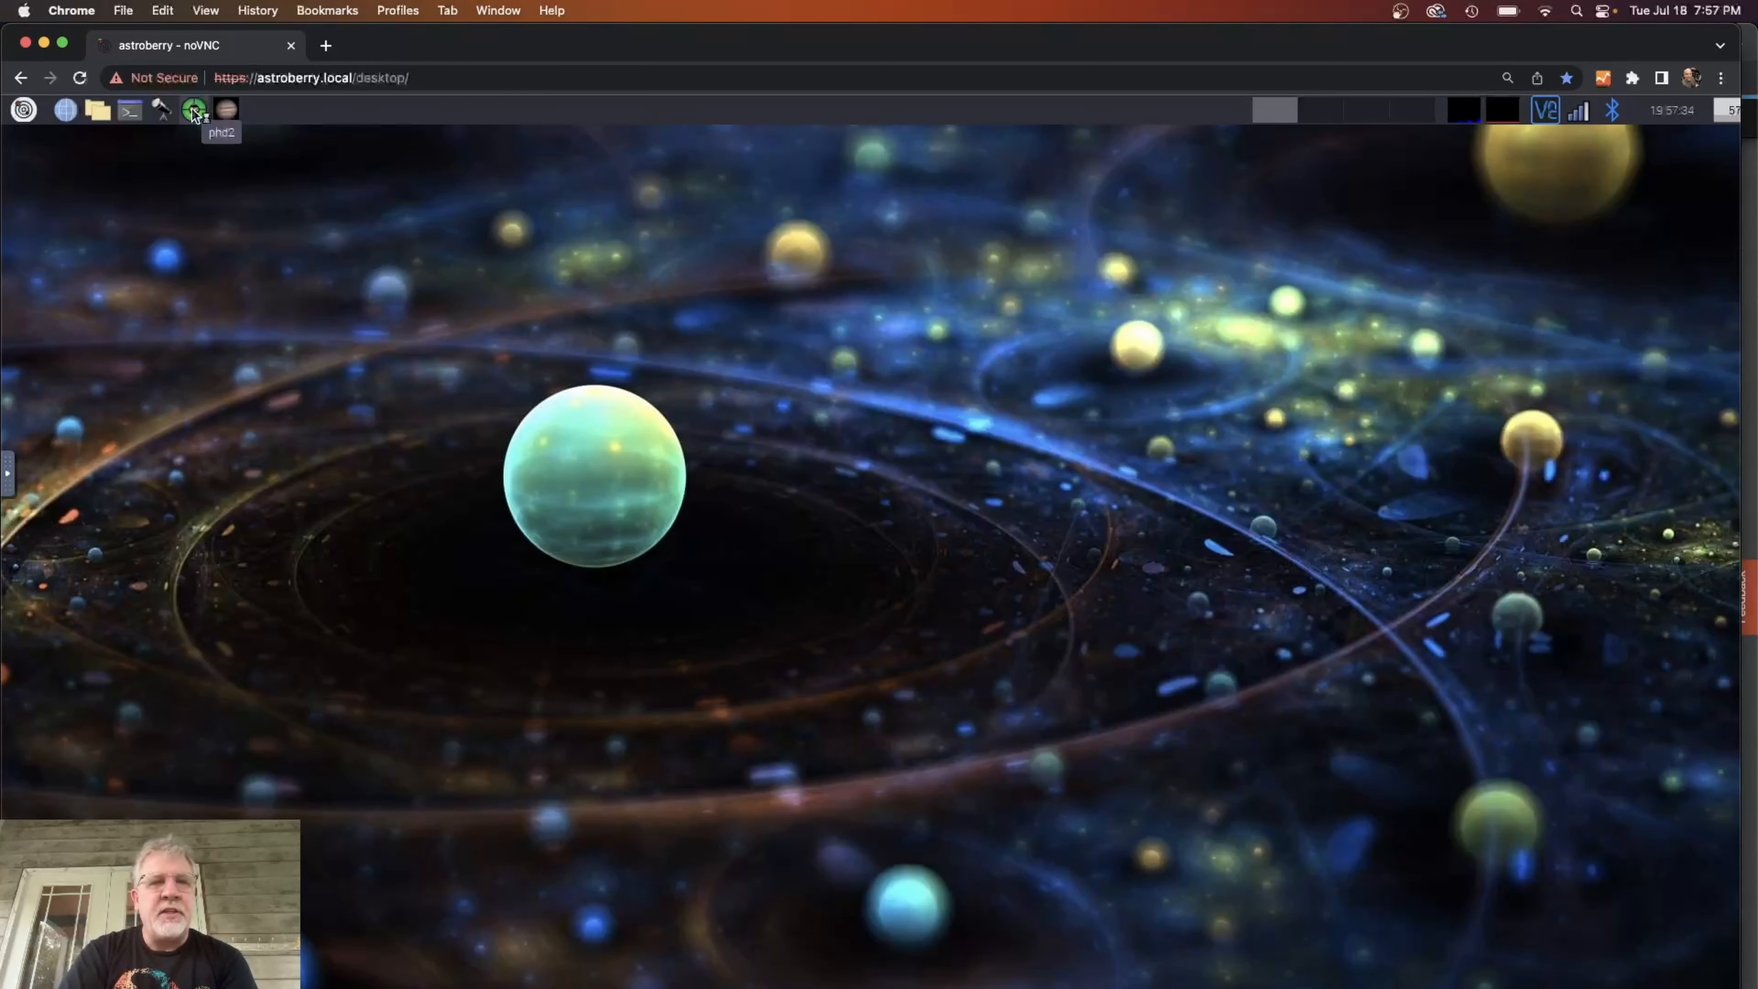
Launch PHD2 Guiding from the Astroberry taskbar.
left_click(193, 109)
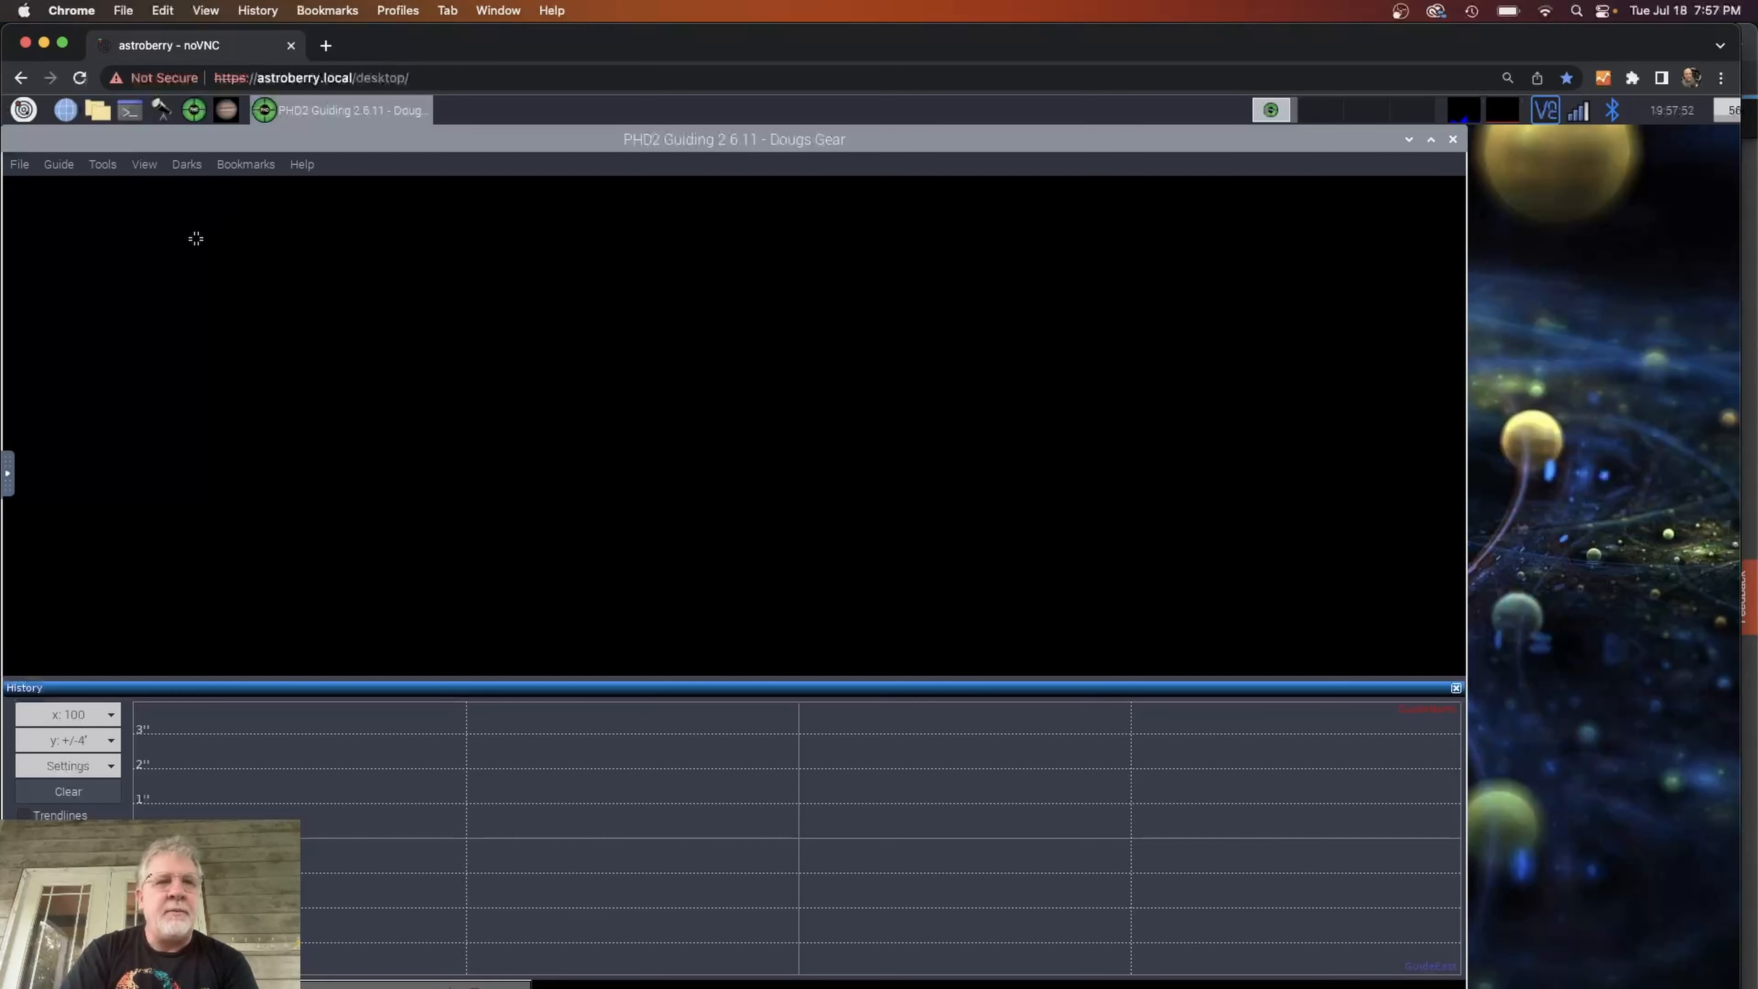
mouse_move(206, 257)
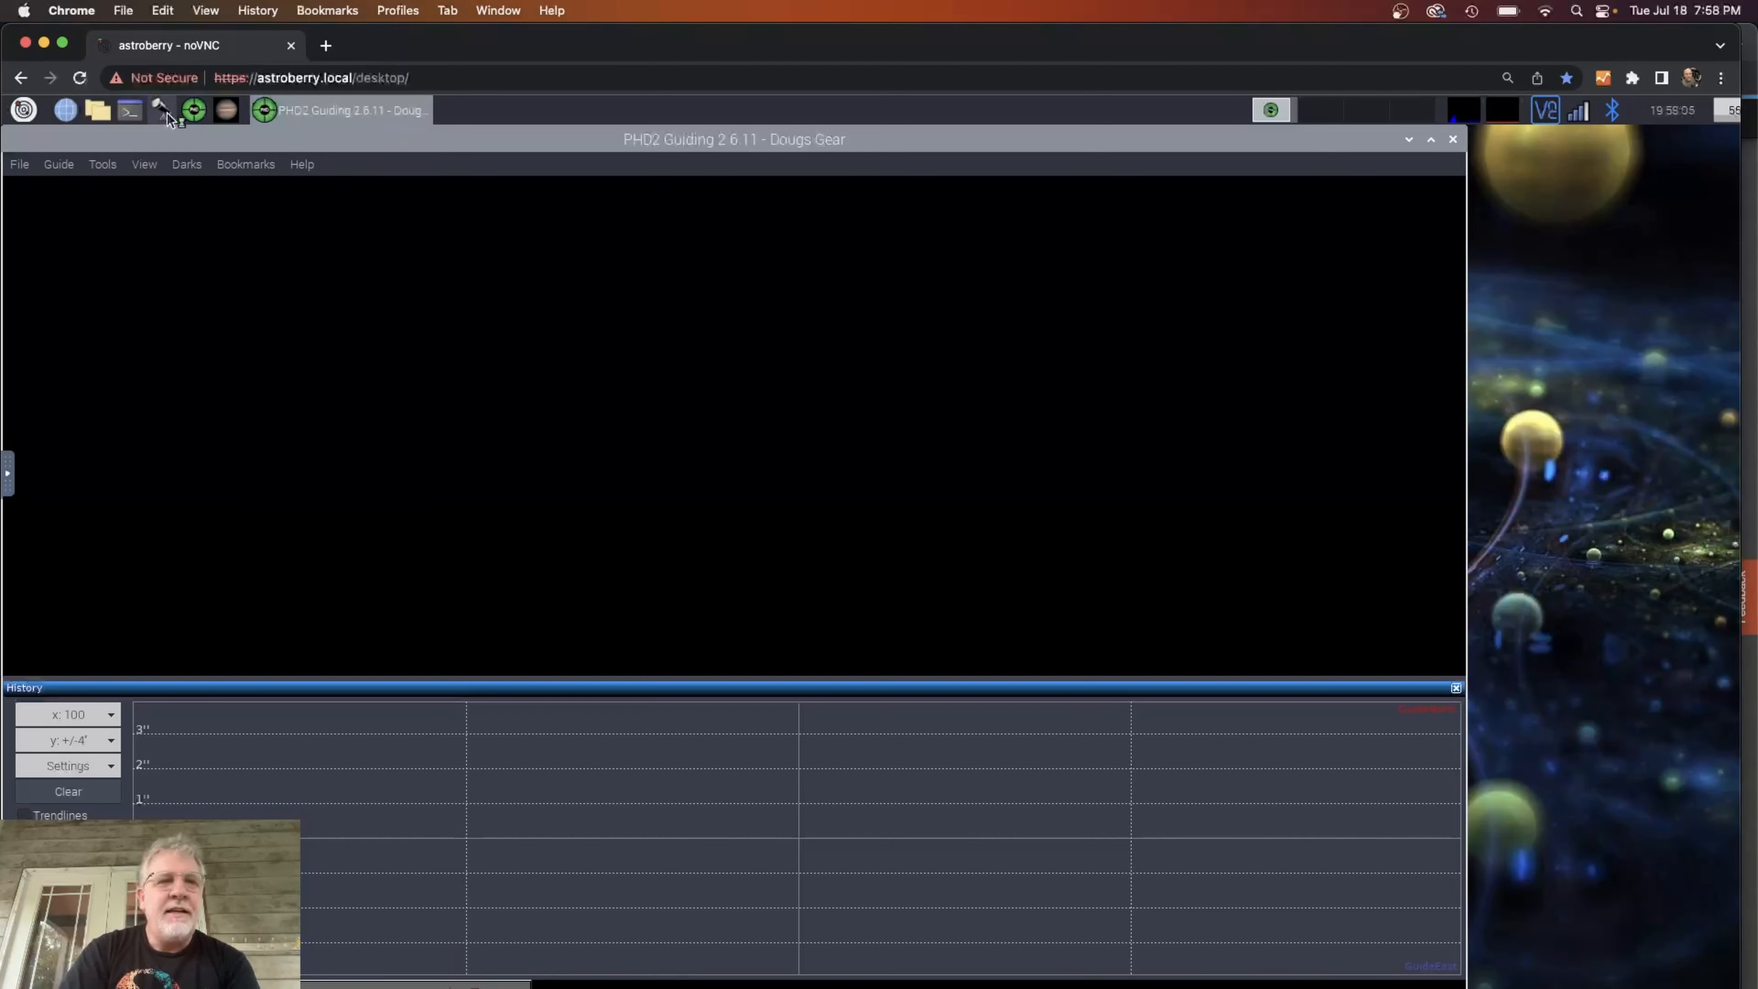
mouse_move(161, 110)
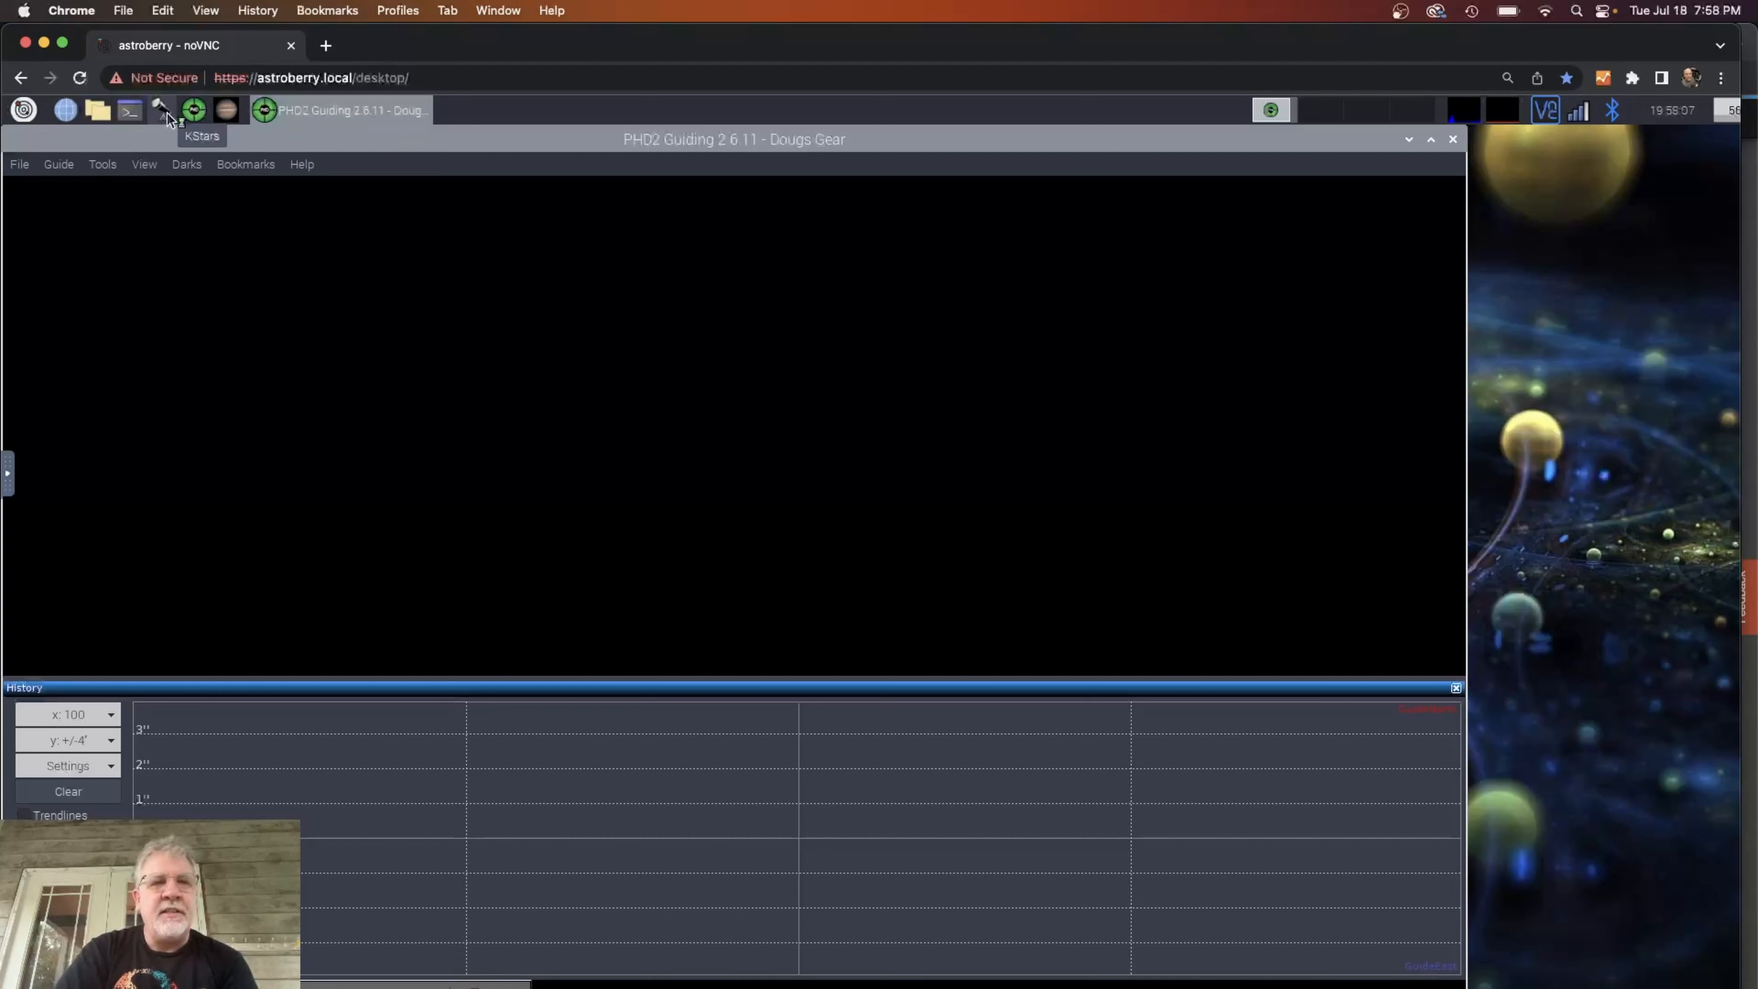
Launch the KStars planetarium from the Astroberry taskbar.
left_click(160, 110)
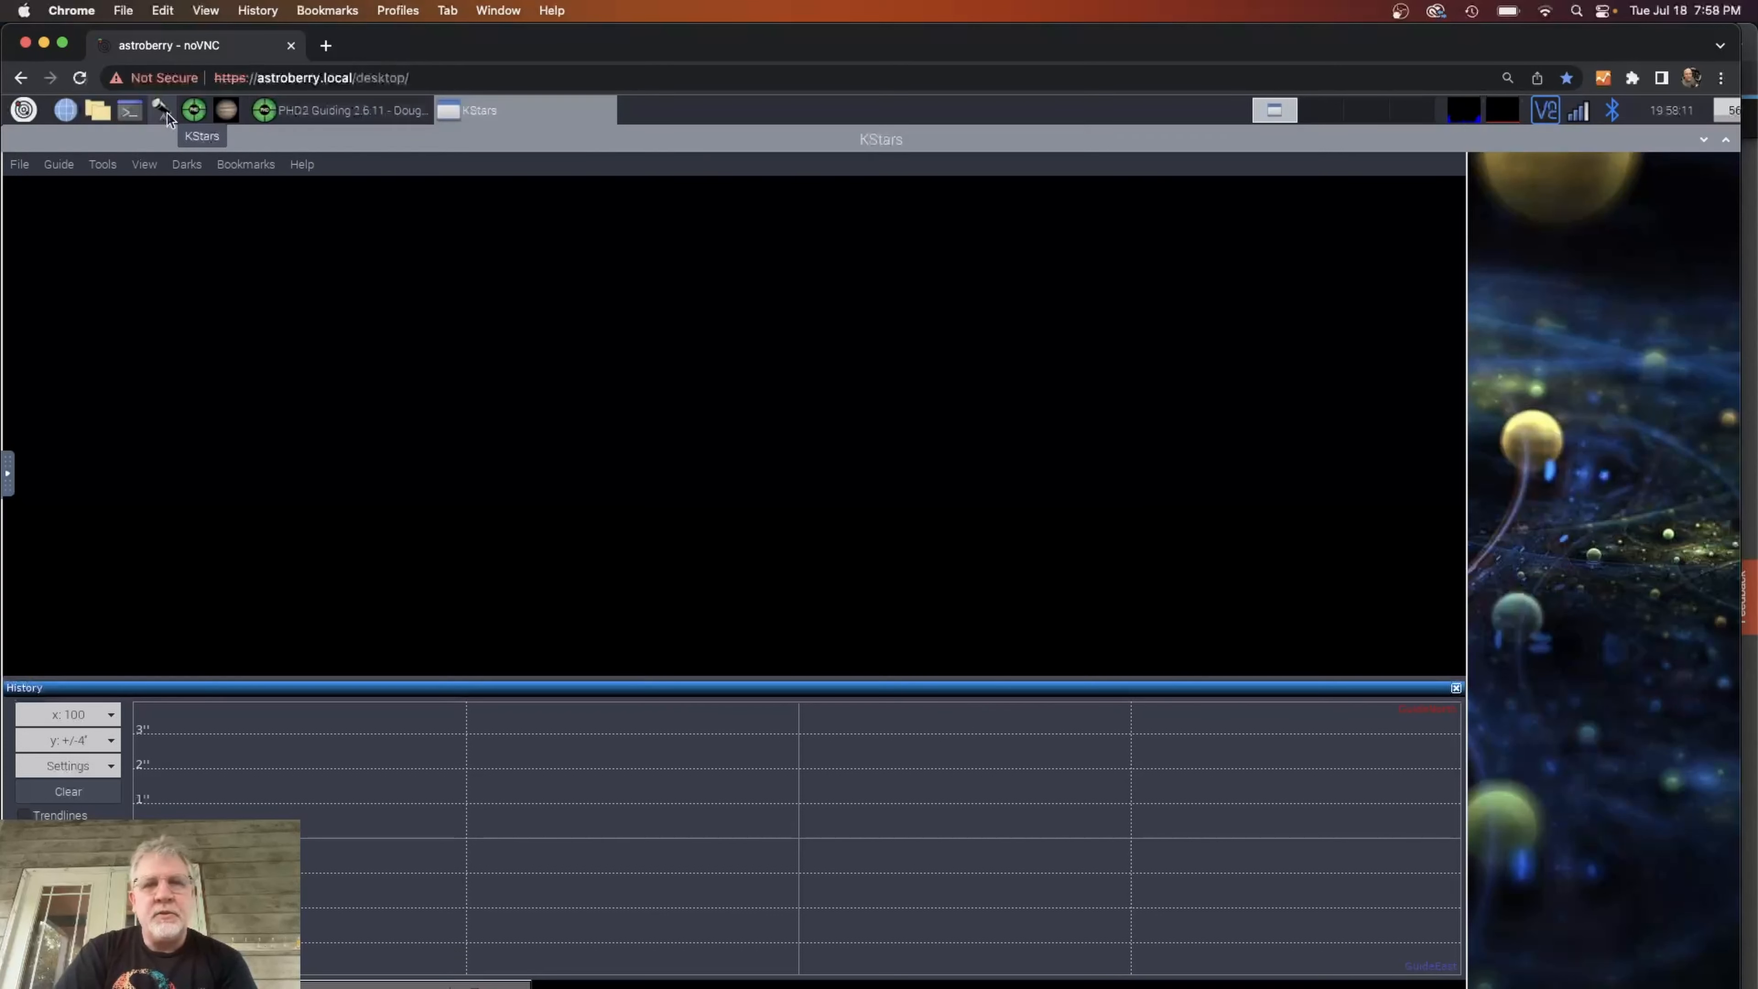
left_click(160, 110)
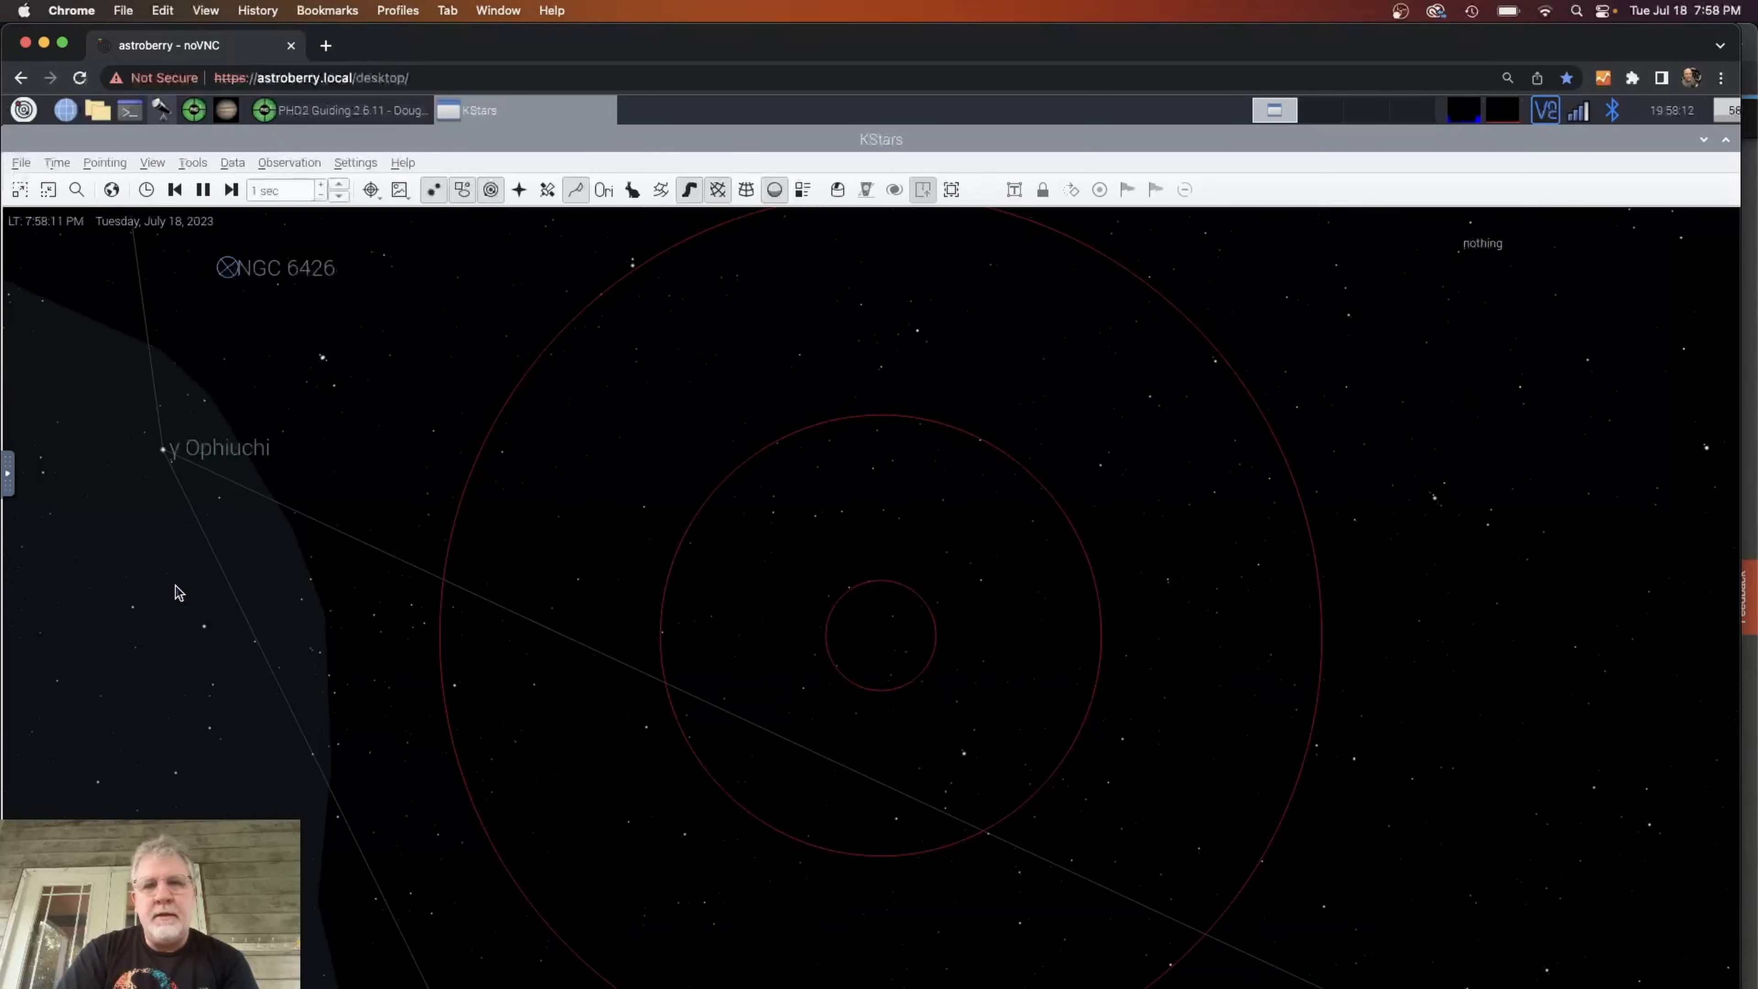
mouse_move(942, 559)
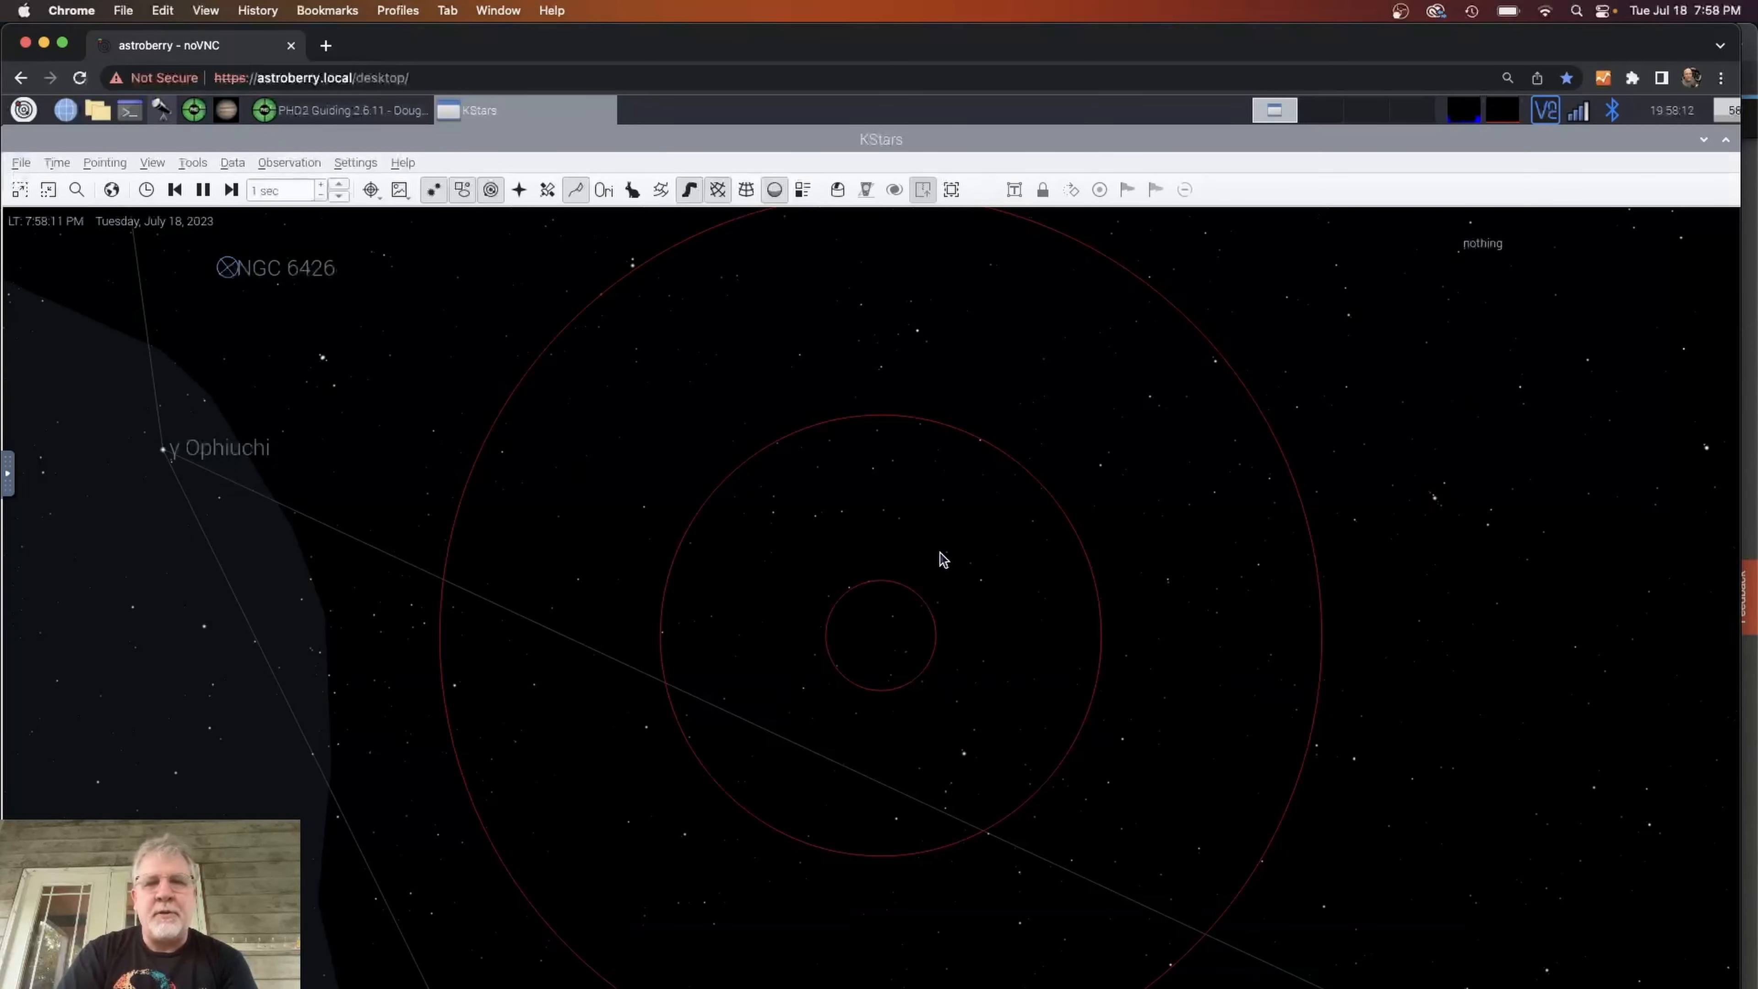
mouse_move(1066, 255)
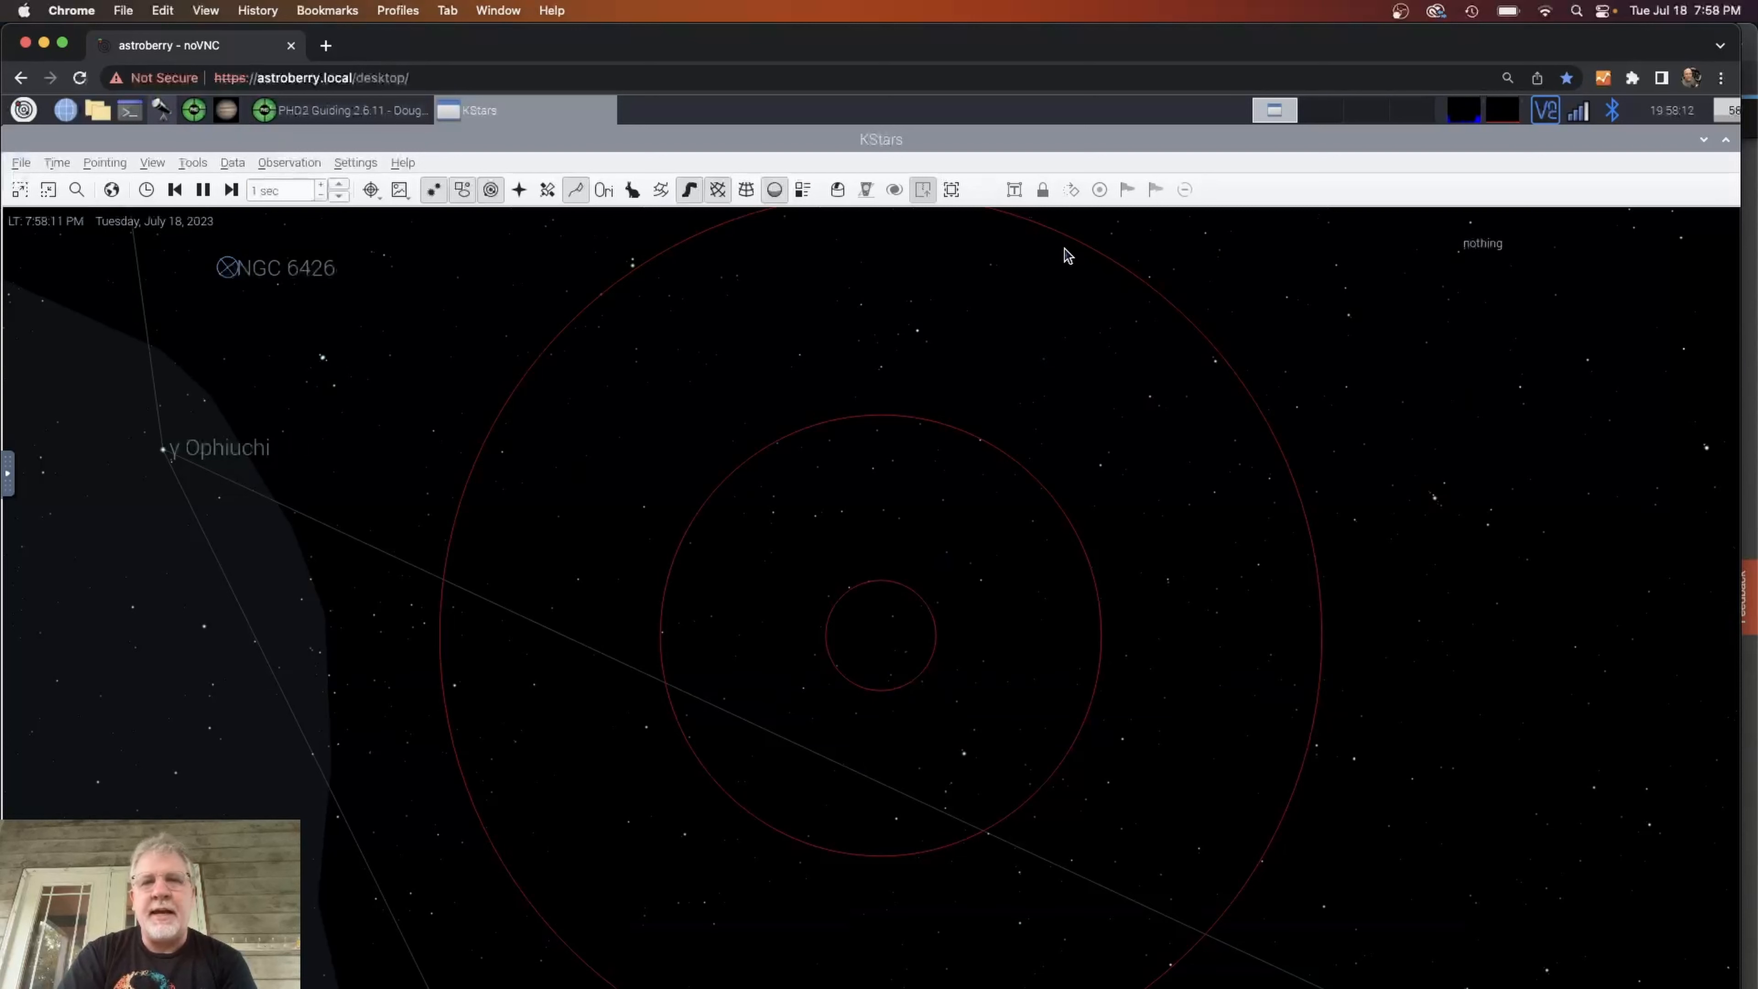
mouse_move(924, 231)
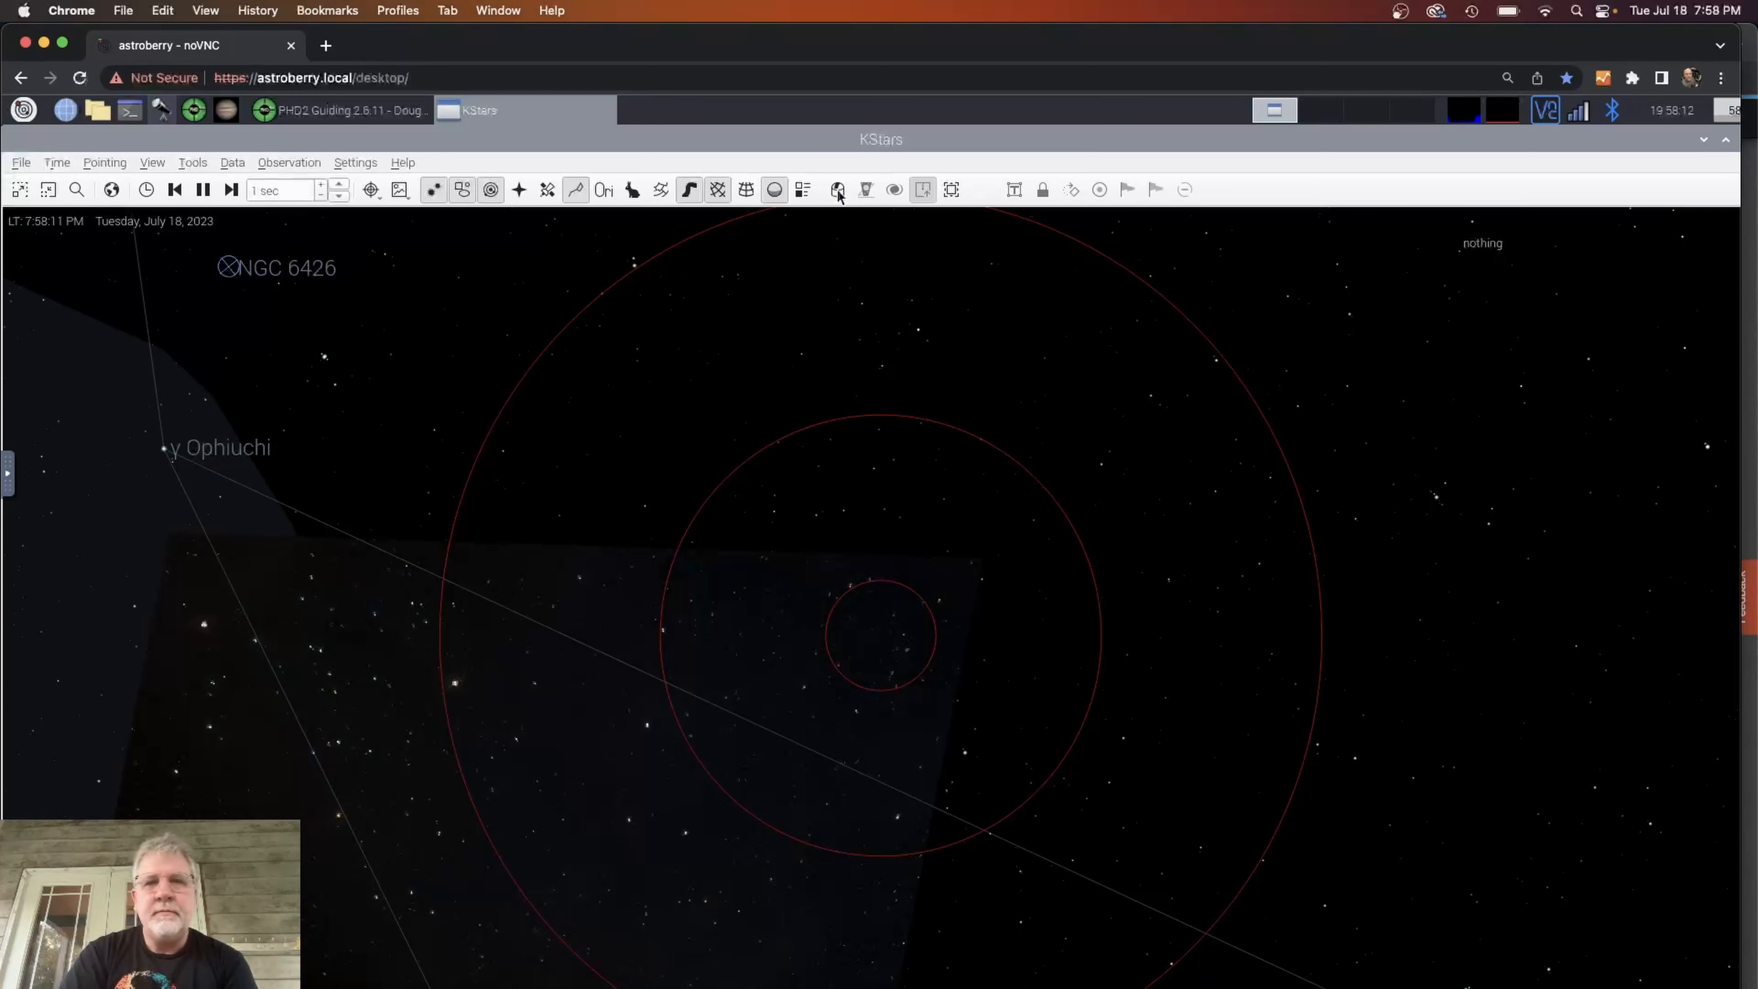
Start Ekos with the Dougs Astro Gear equipment profile.
left_click(836, 188)
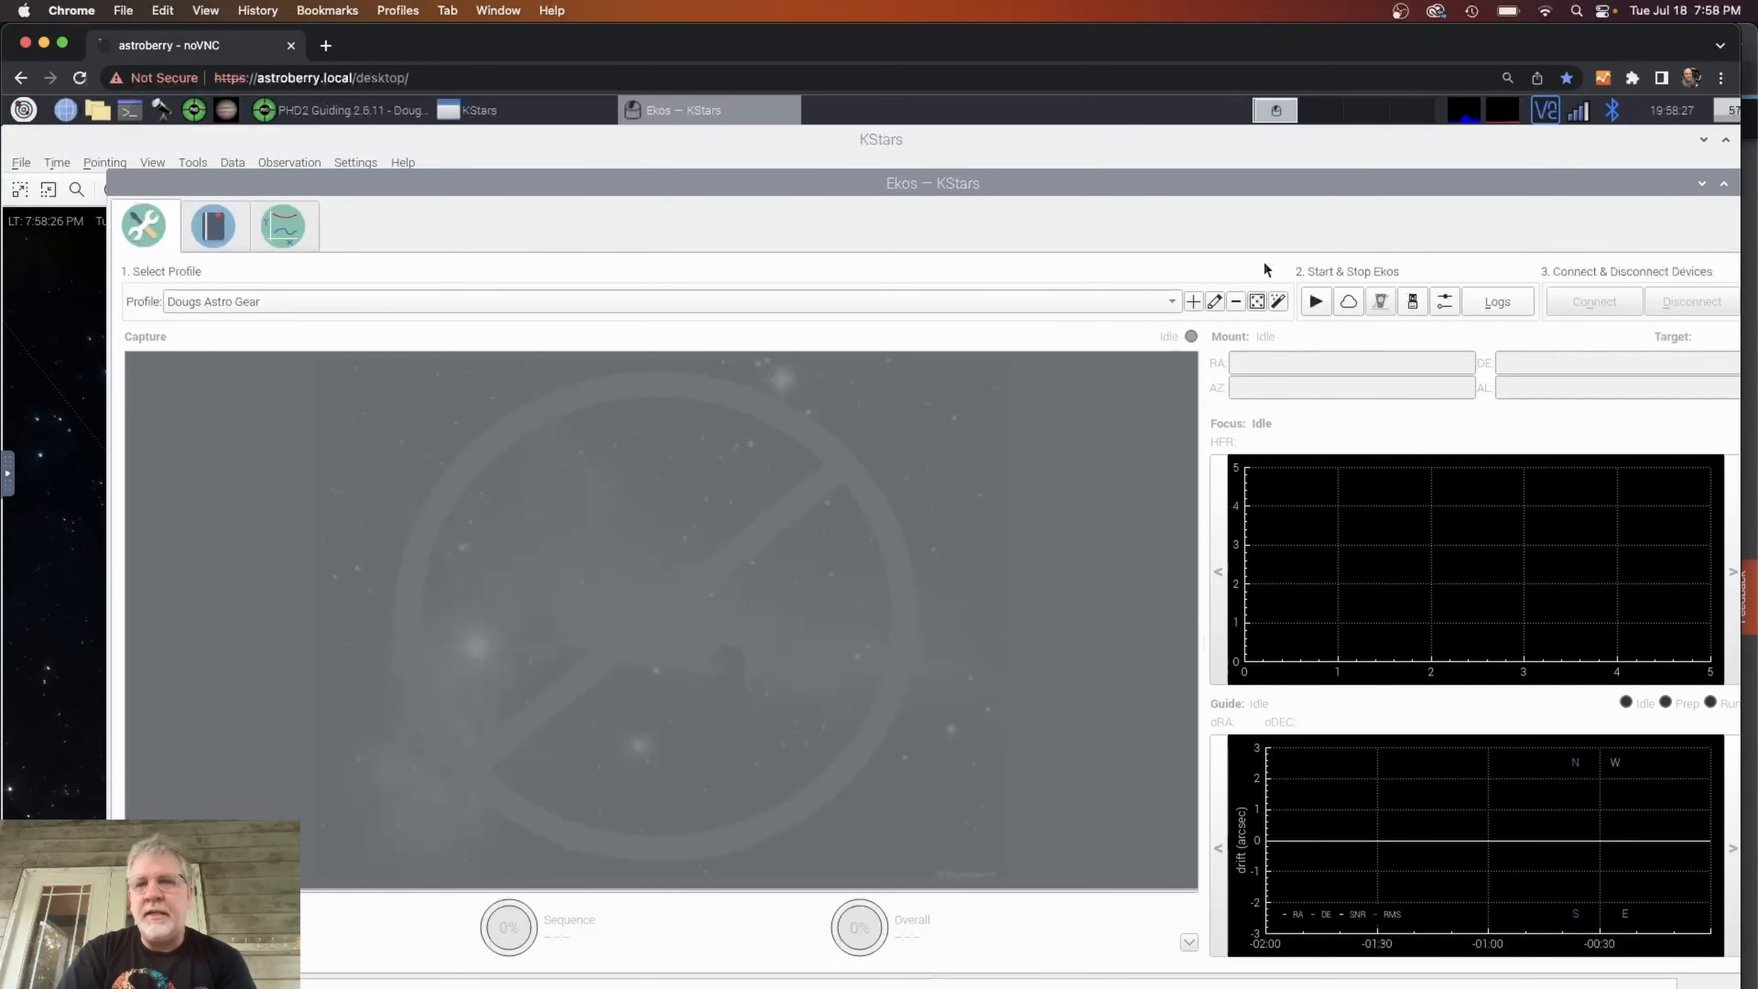
left_click(1314, 301)
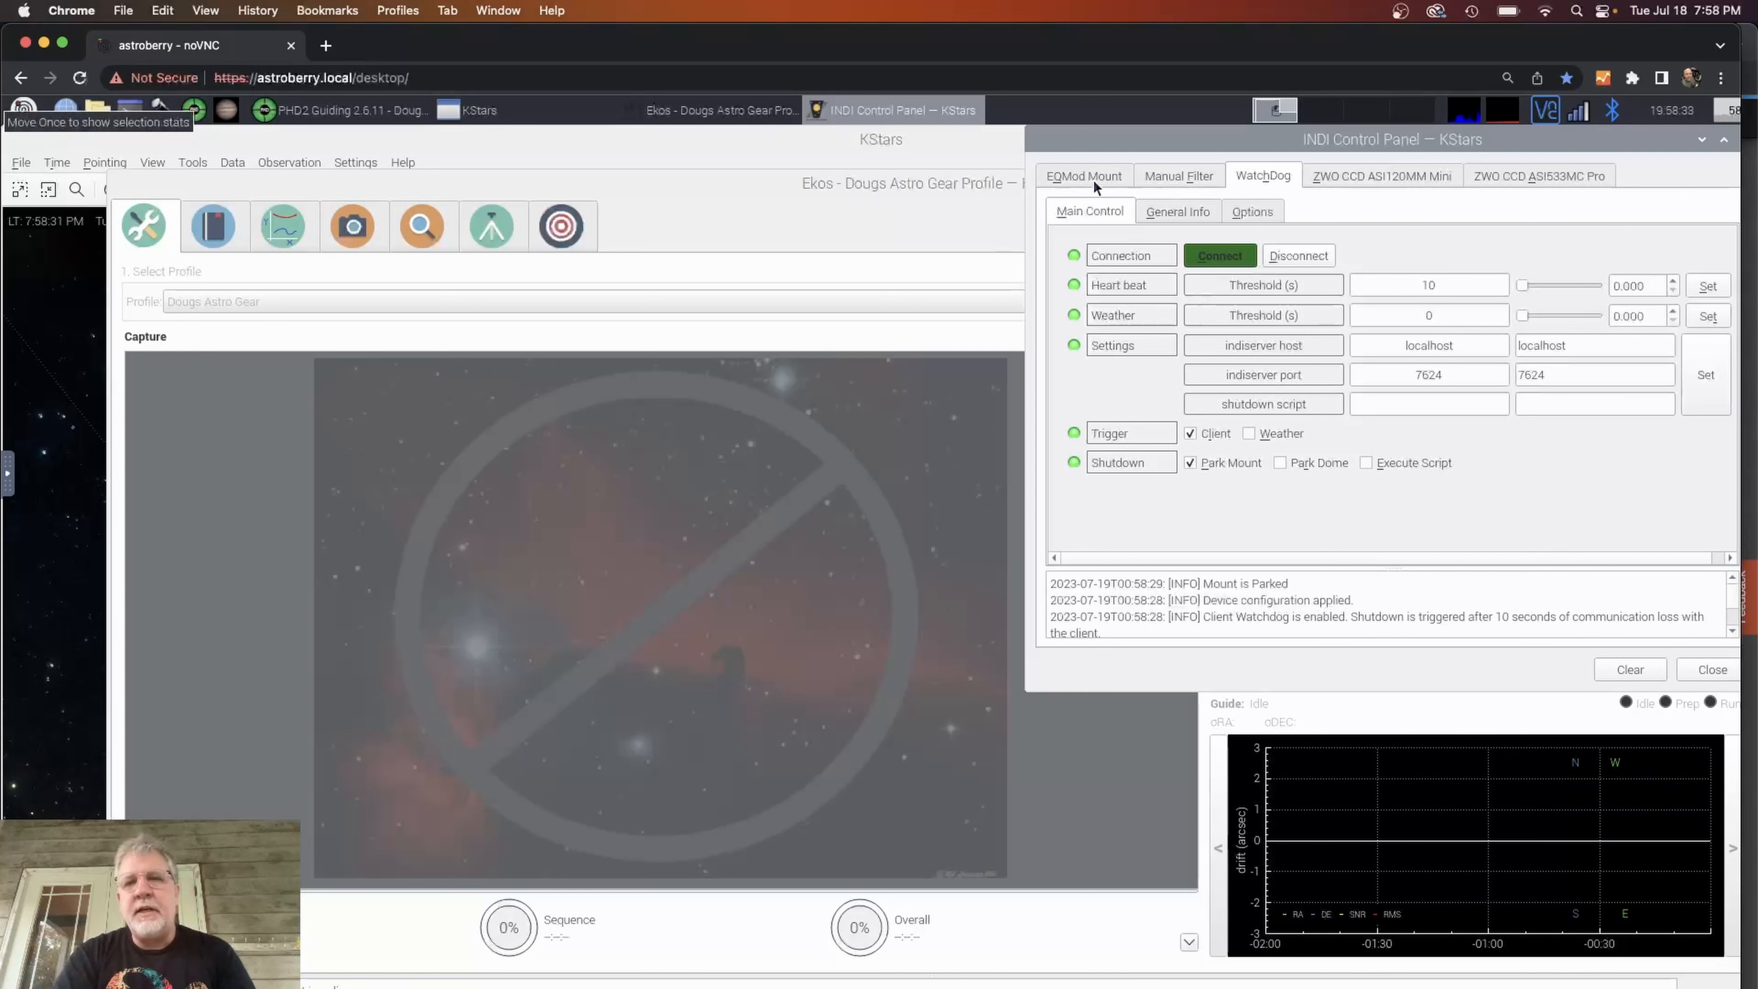
Review the mount and Manual Filter devices in the INDI Control Panel.
left_click(1083, 176)
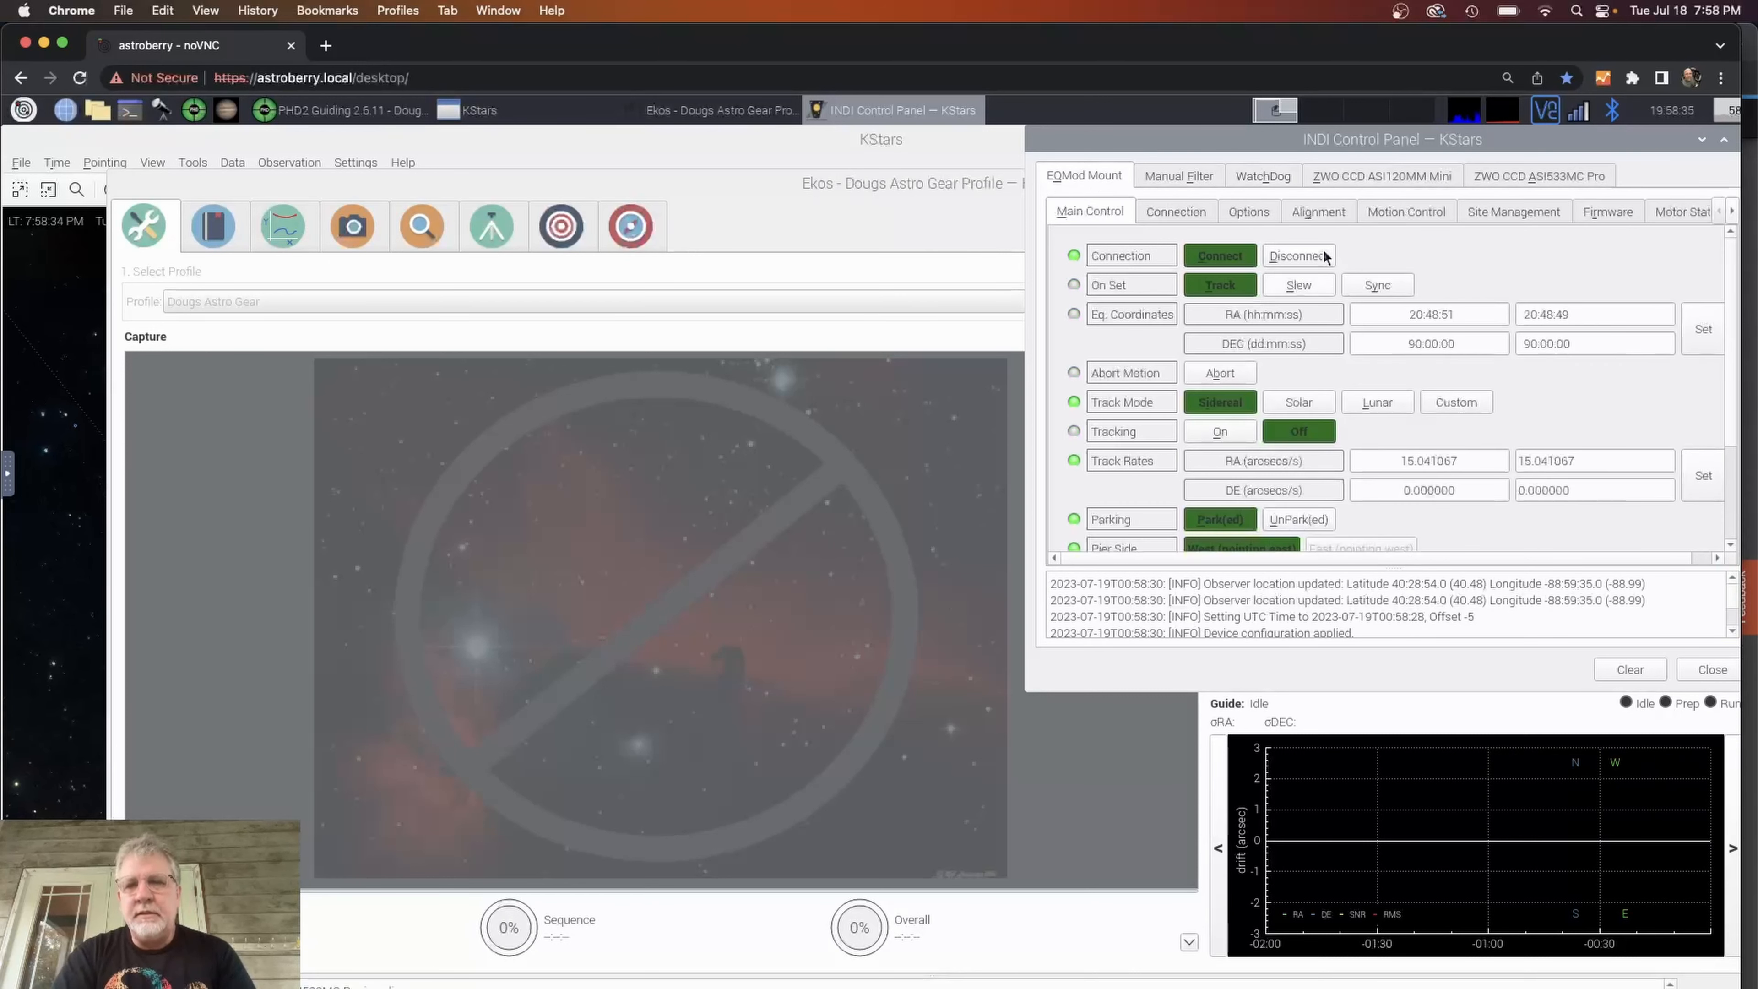
left_click(1178, 174)
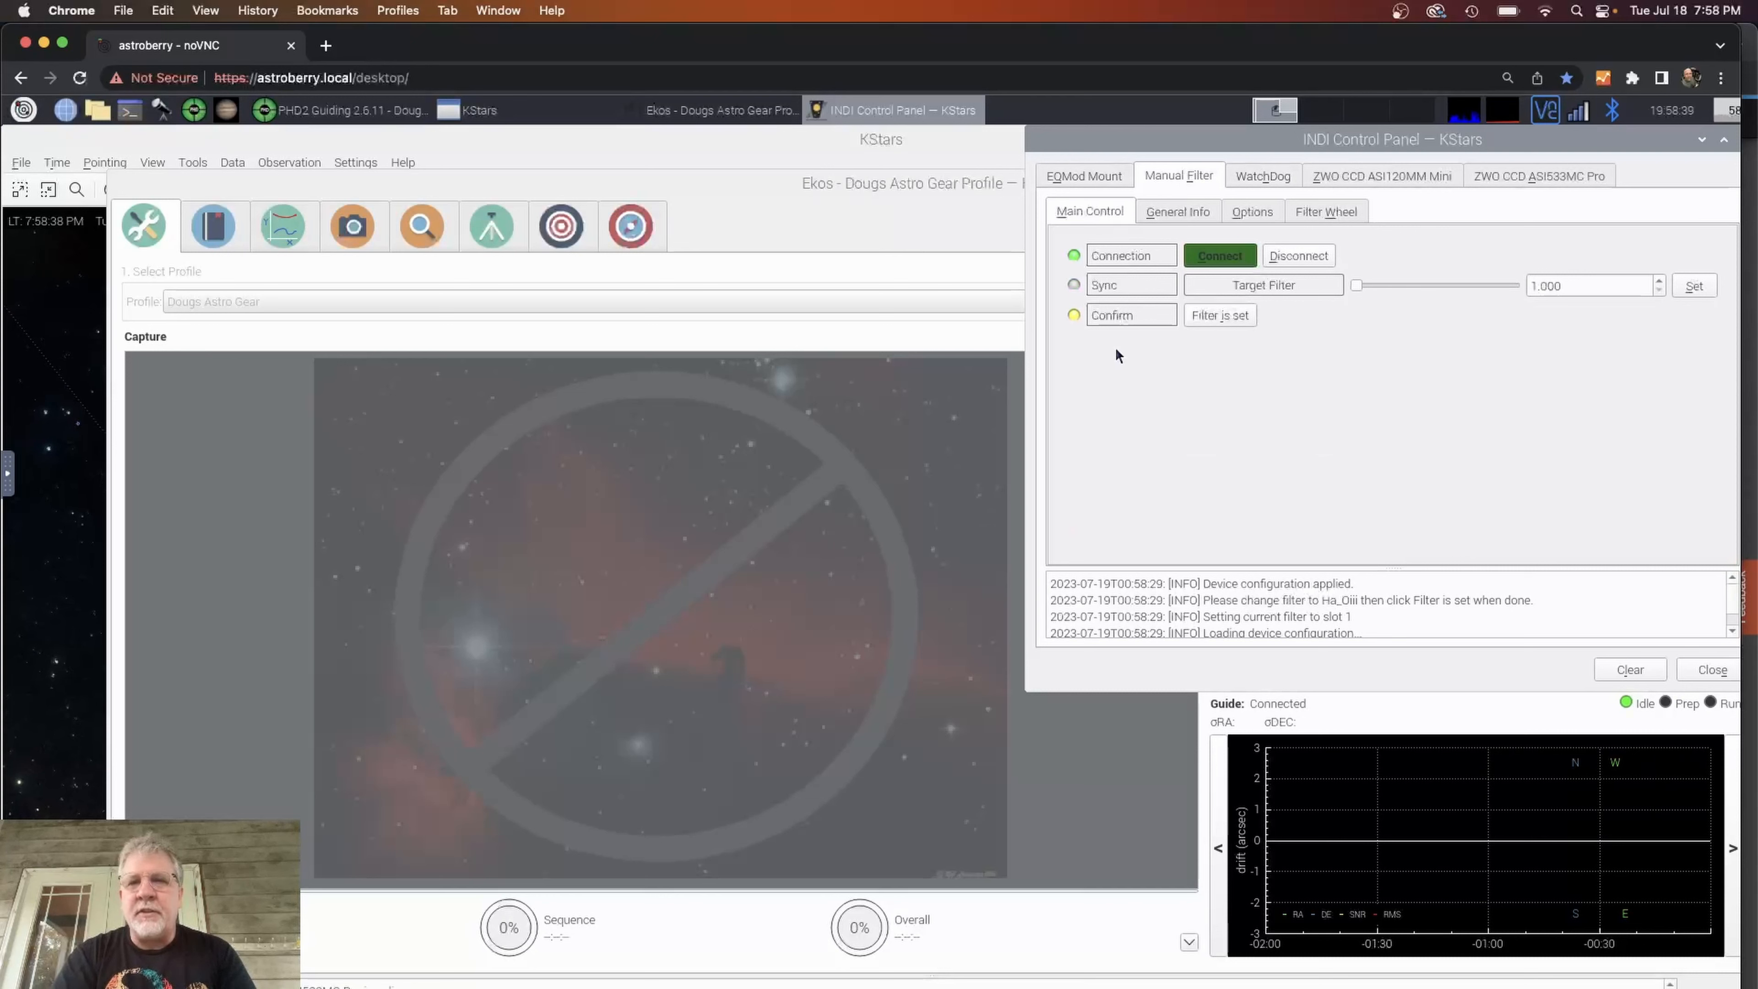
left_click(1219, 316)
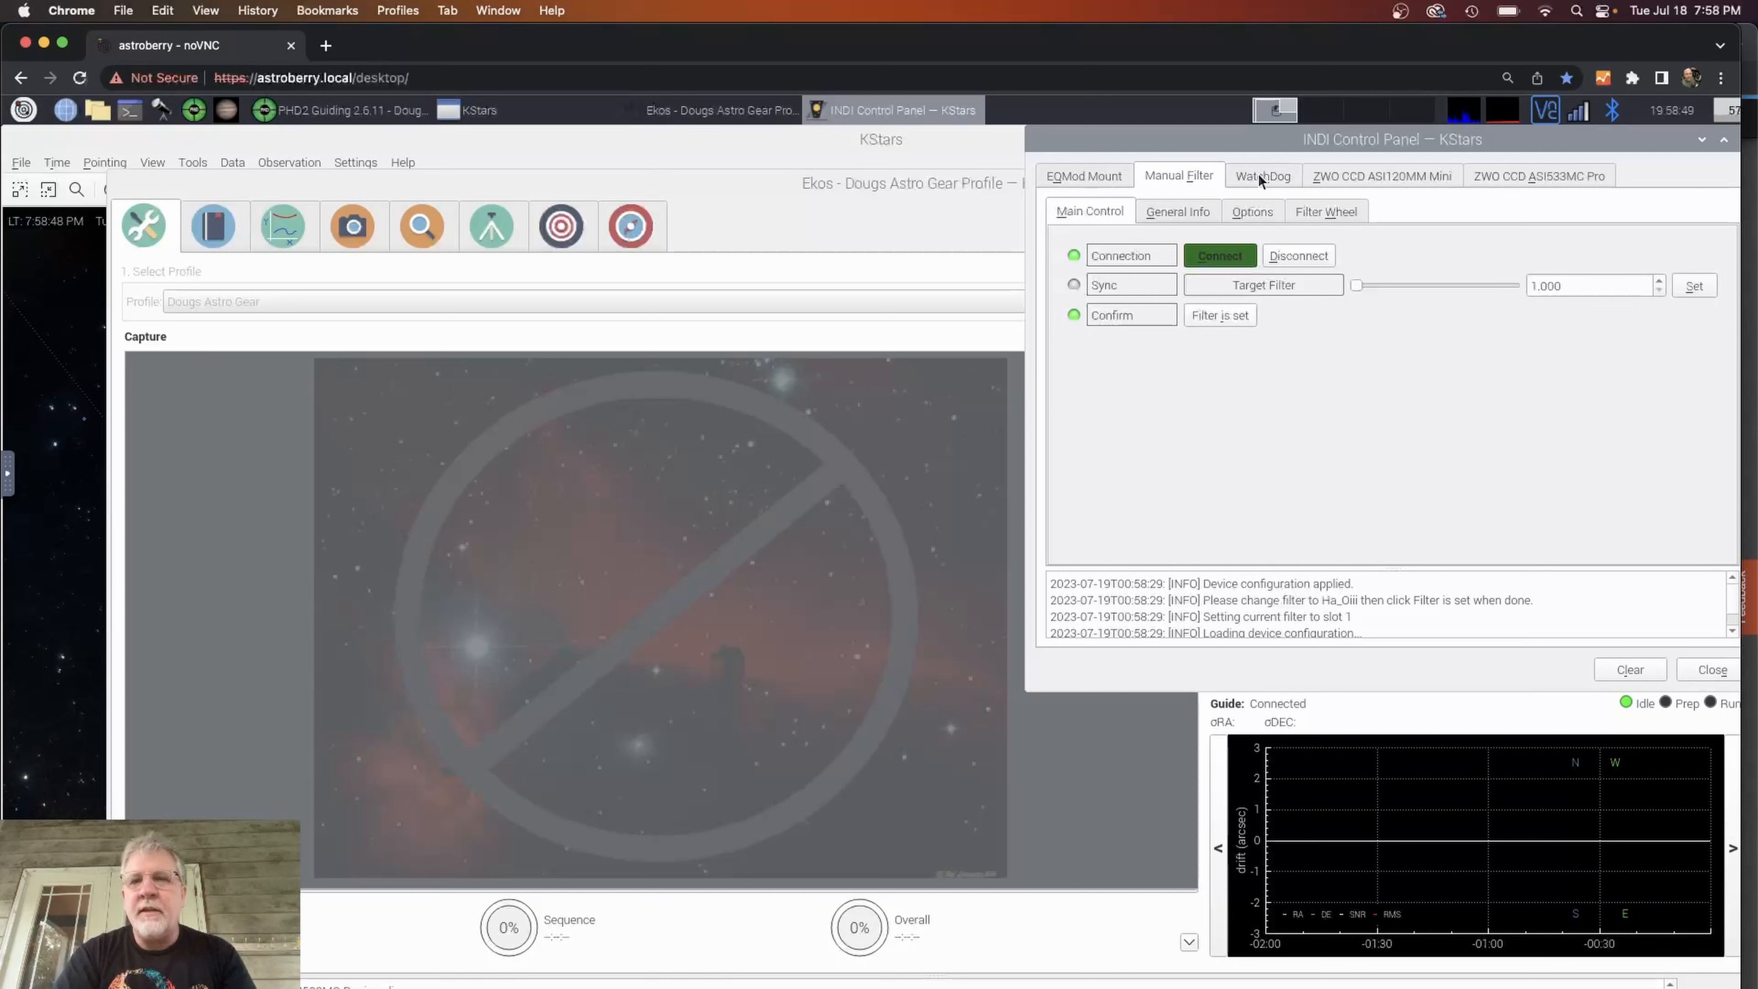
Review the WatchDog device's heartbeat and park-on-shutdown settings.
left_click(1263, 175)
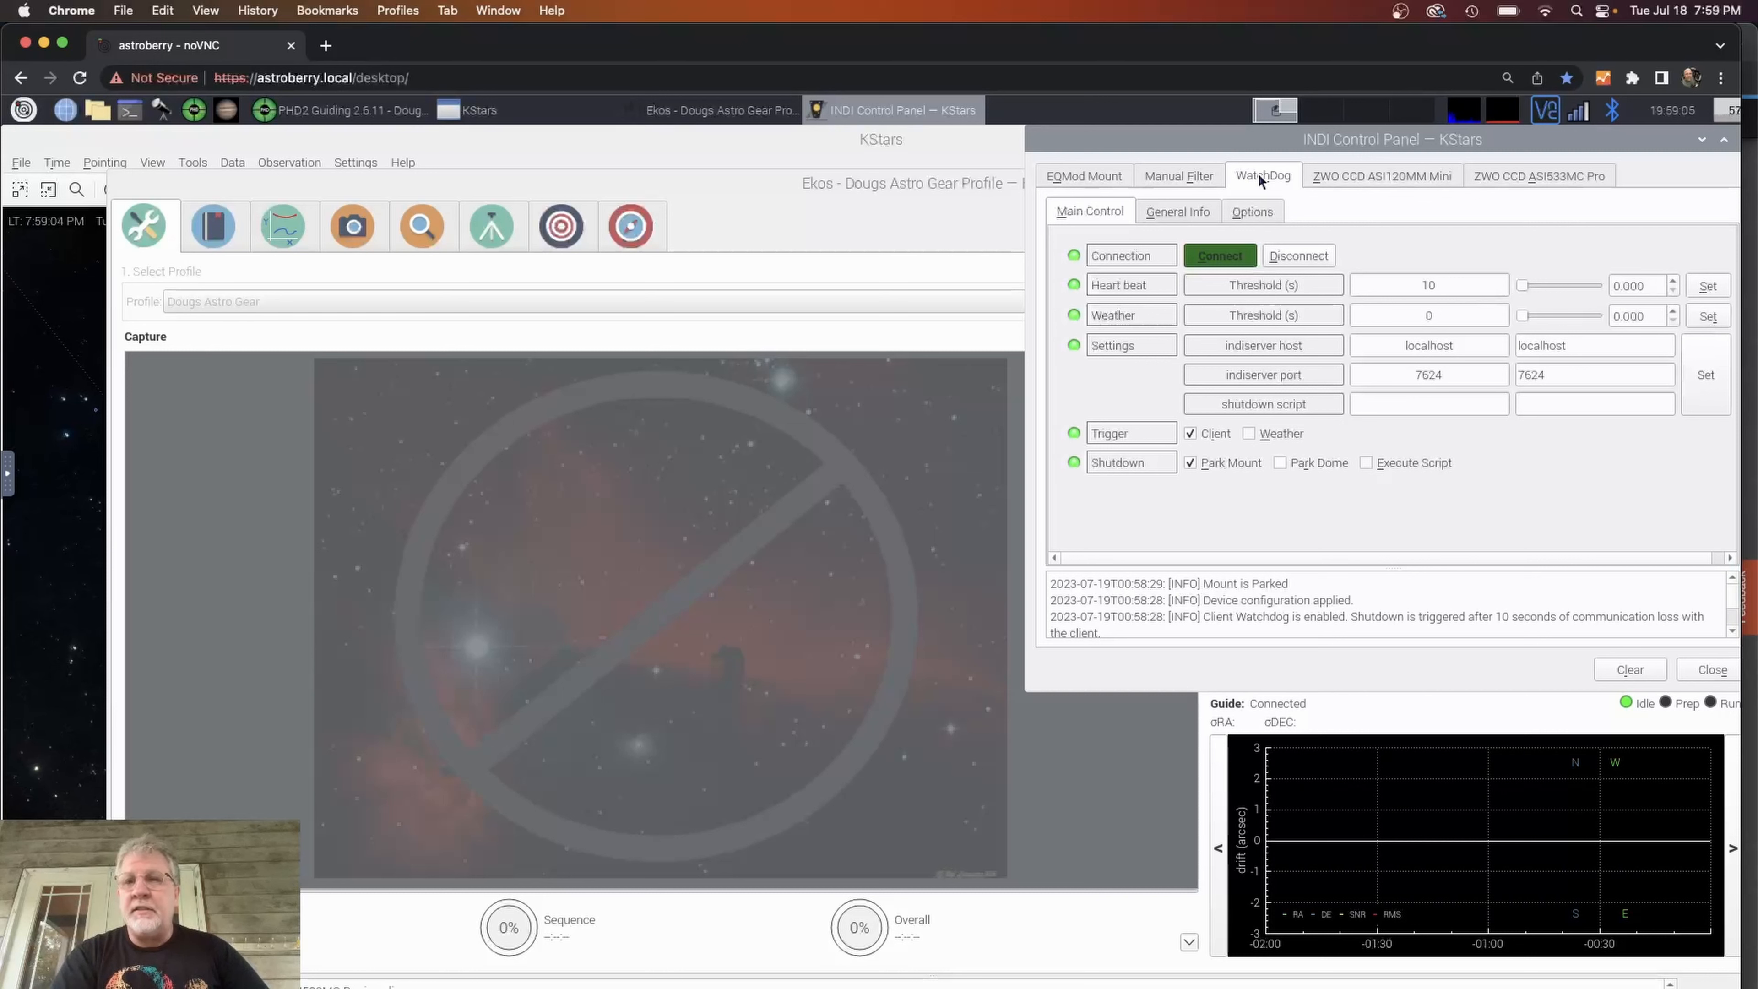
mouse_move(1374, 235)
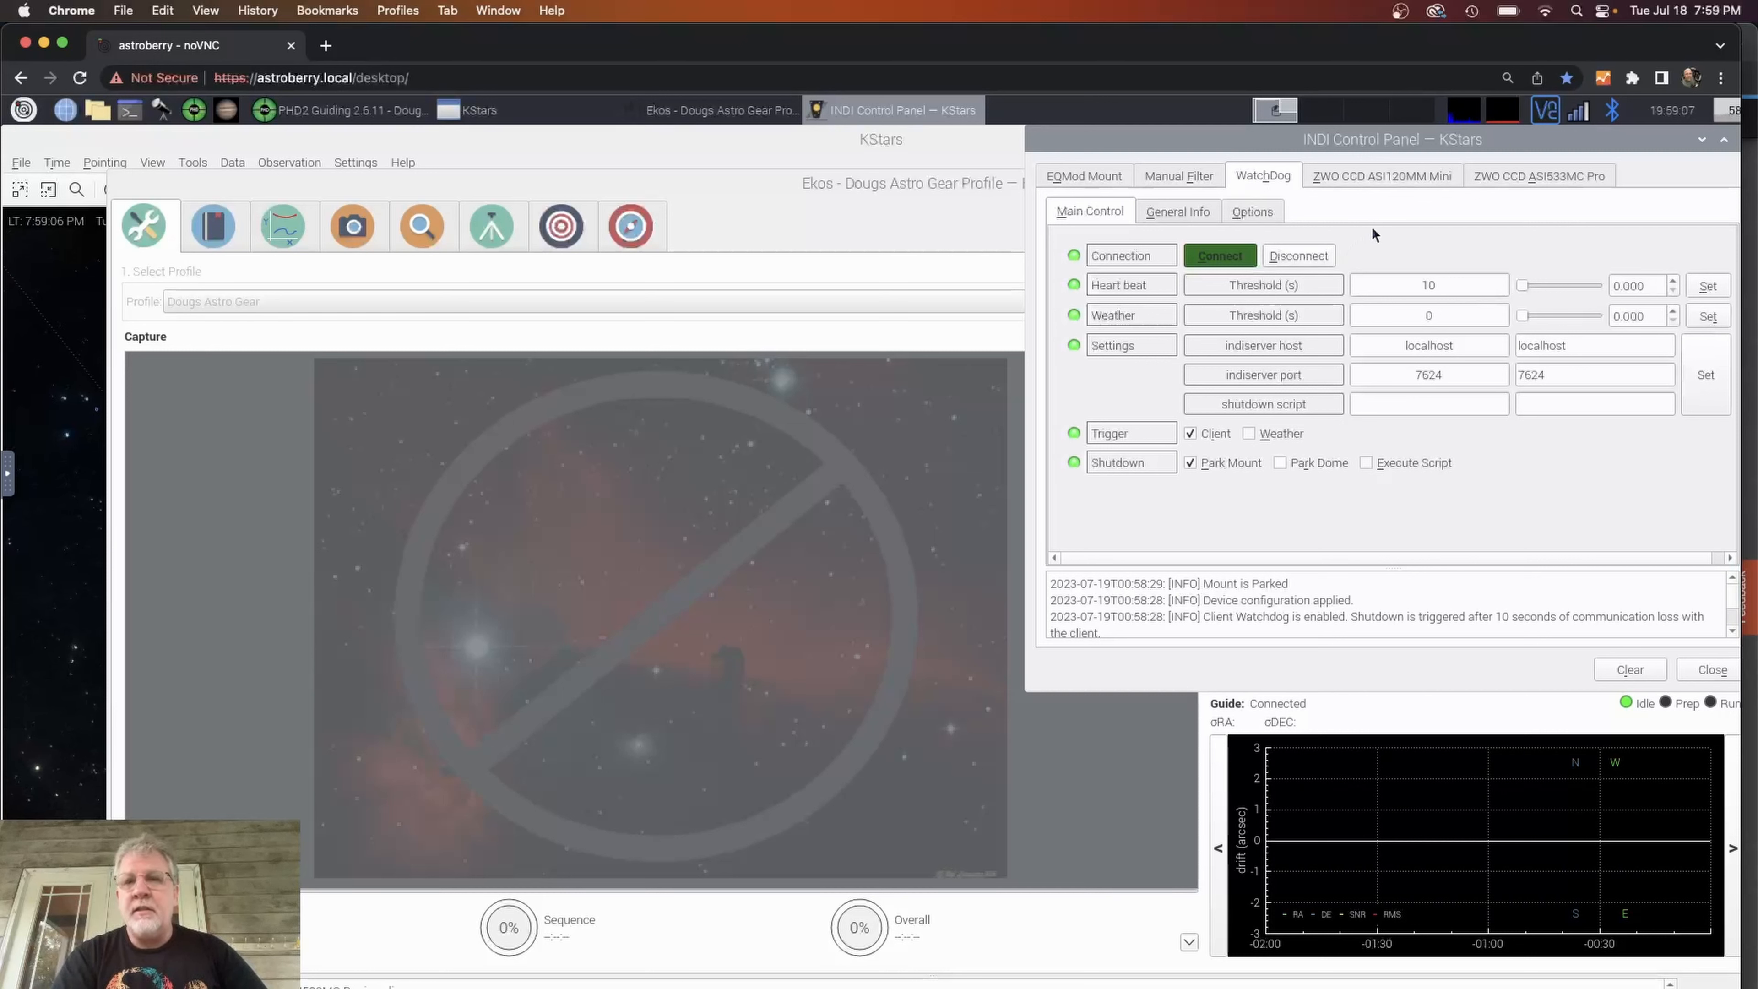
mouse_move(1259, 144)
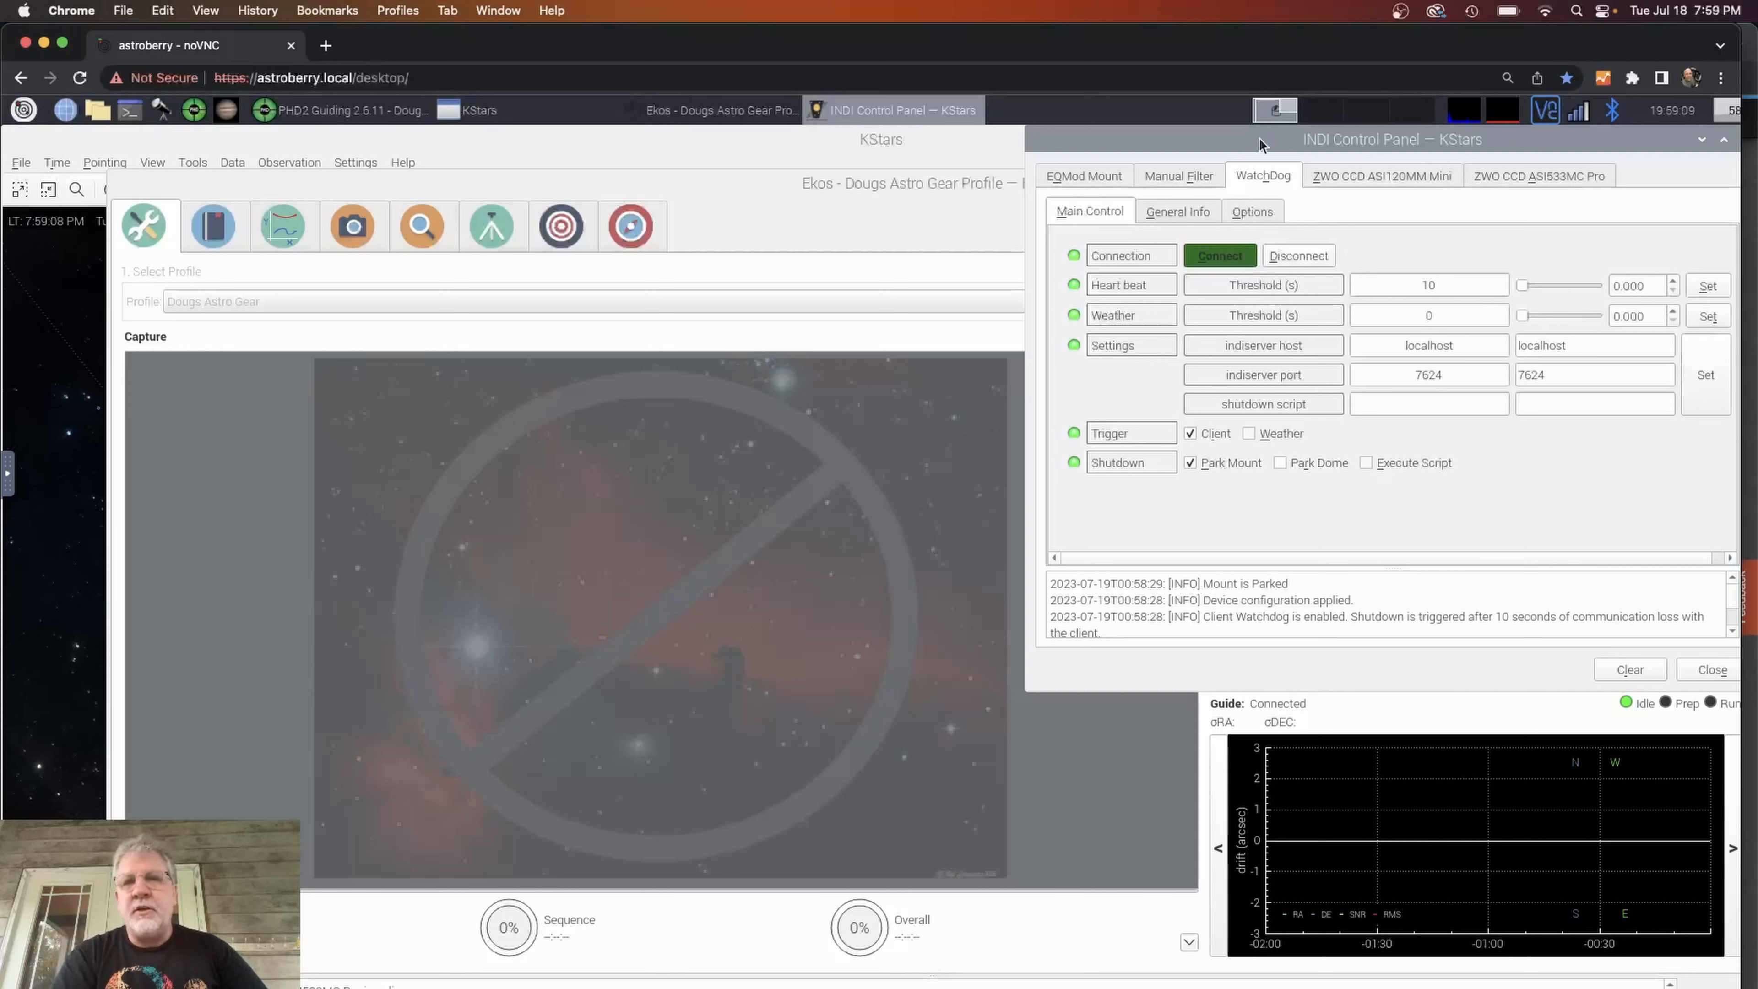
mouse_move(1283, 175)
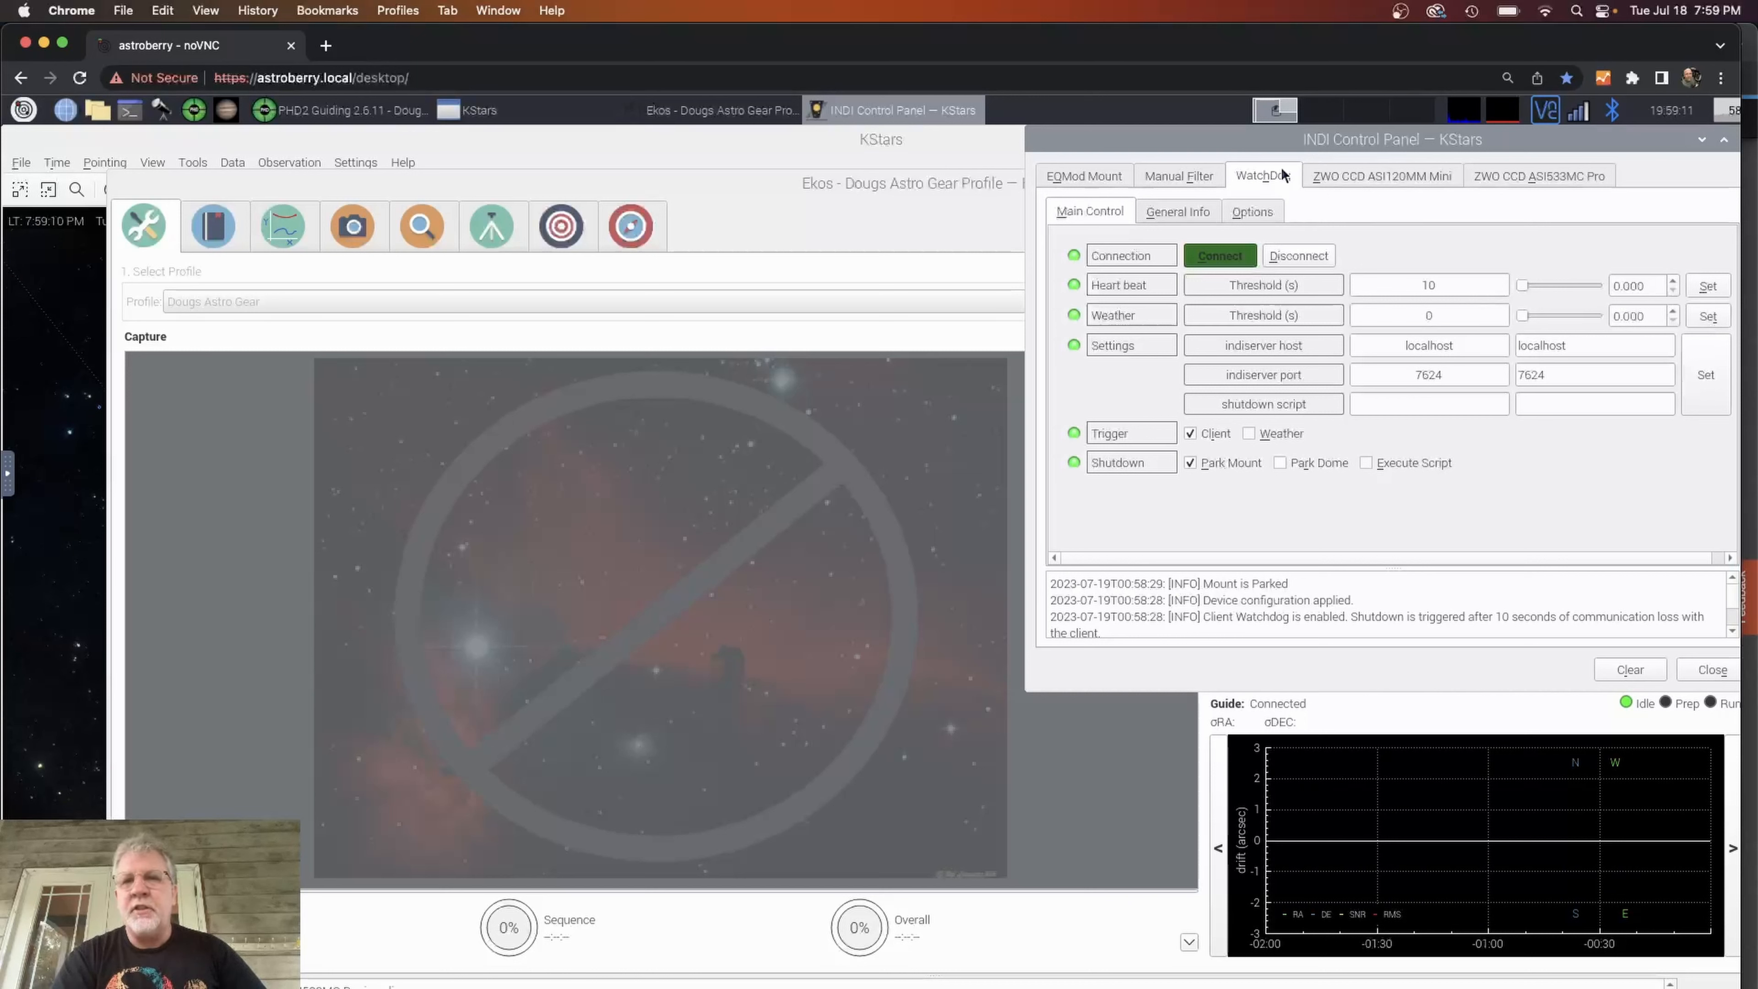
mouse_move(1335, 160)
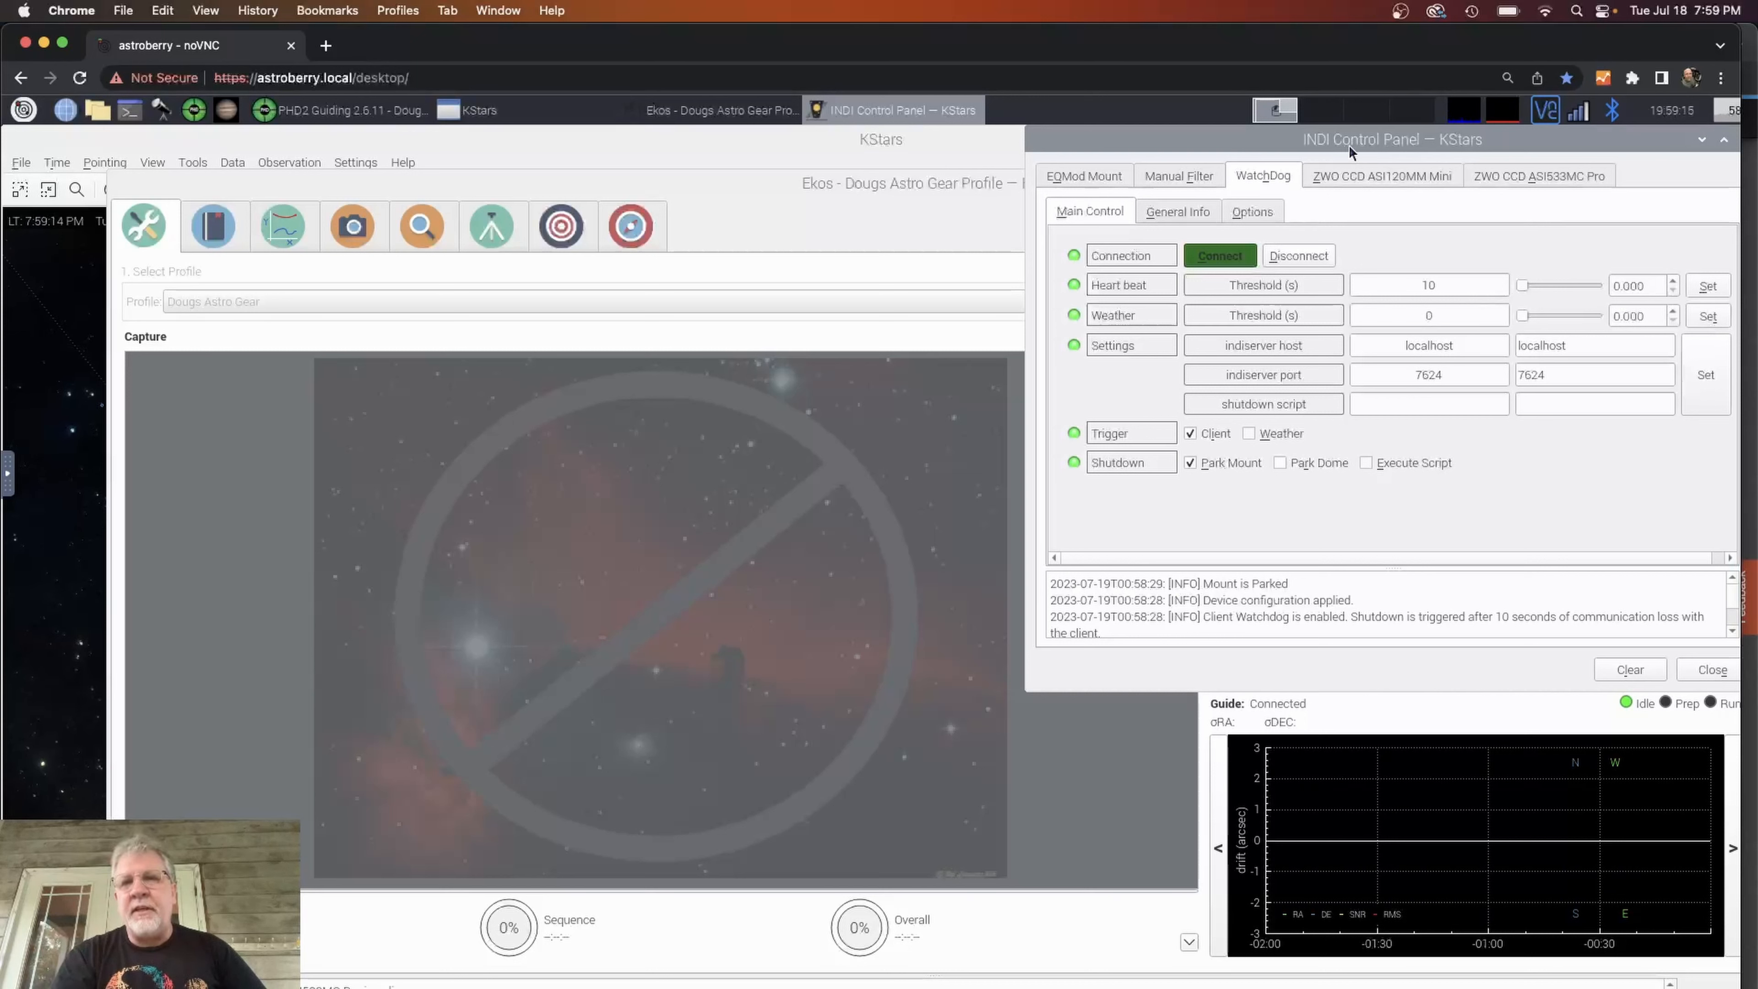
mouse_move(1324, 210)
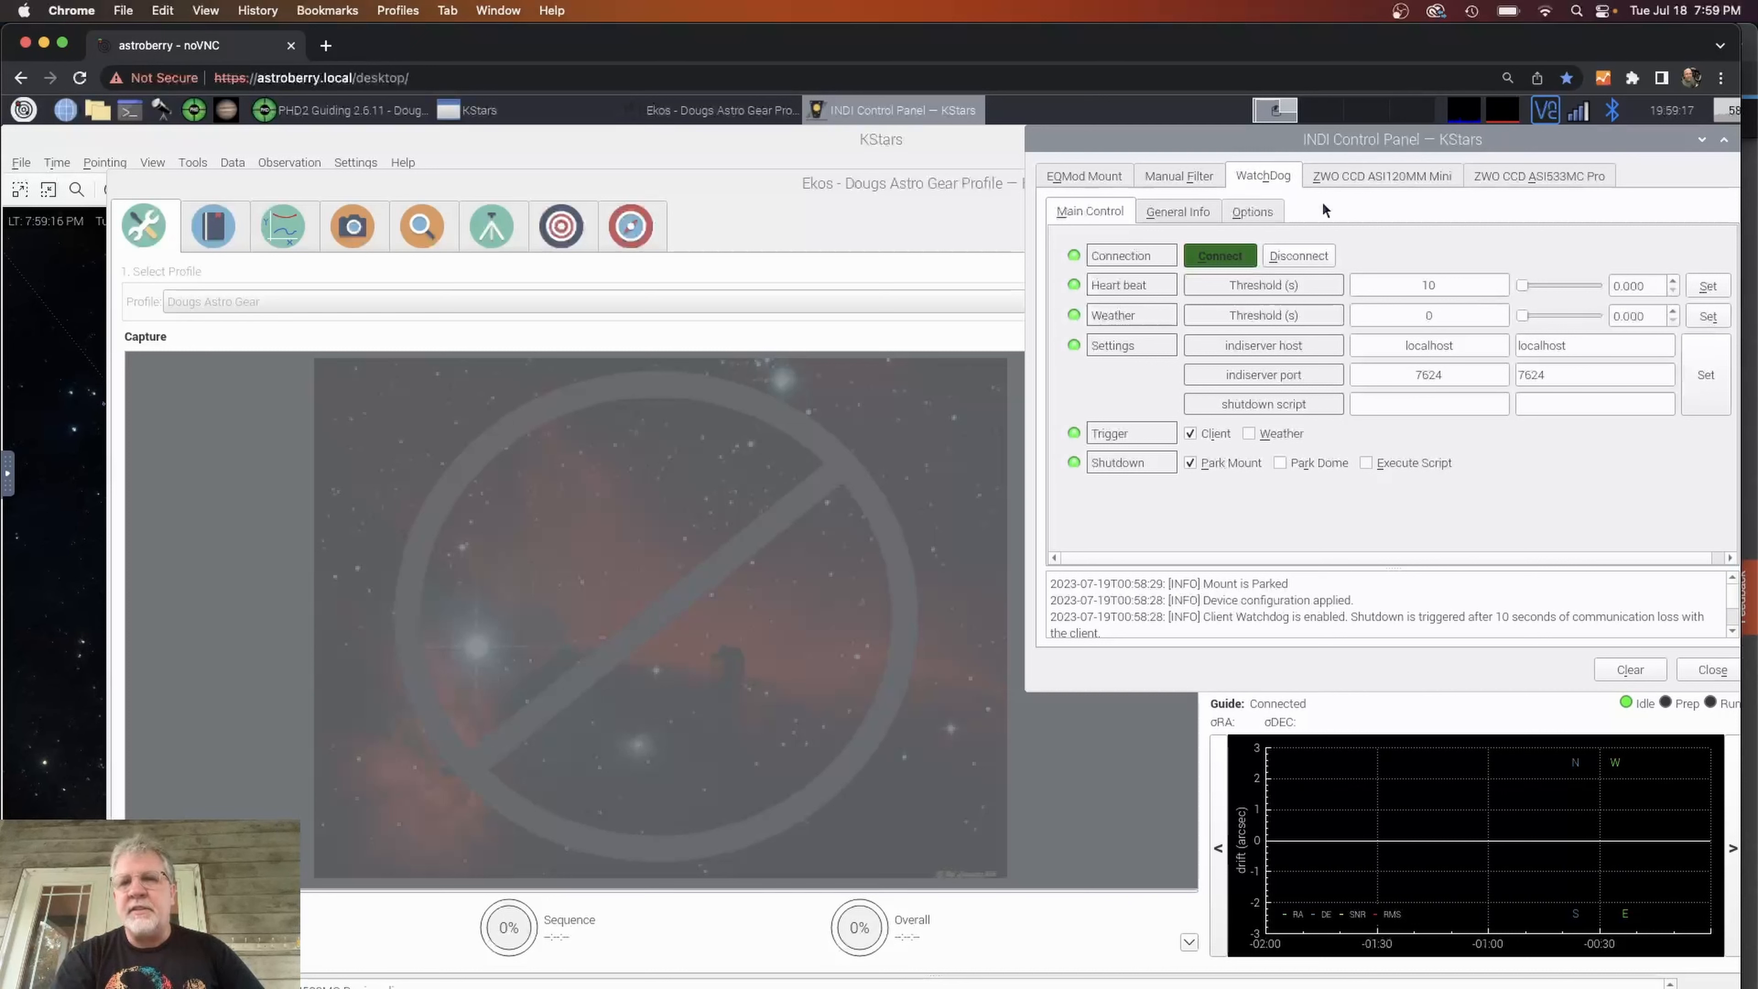
mouse_move(1274, 176)
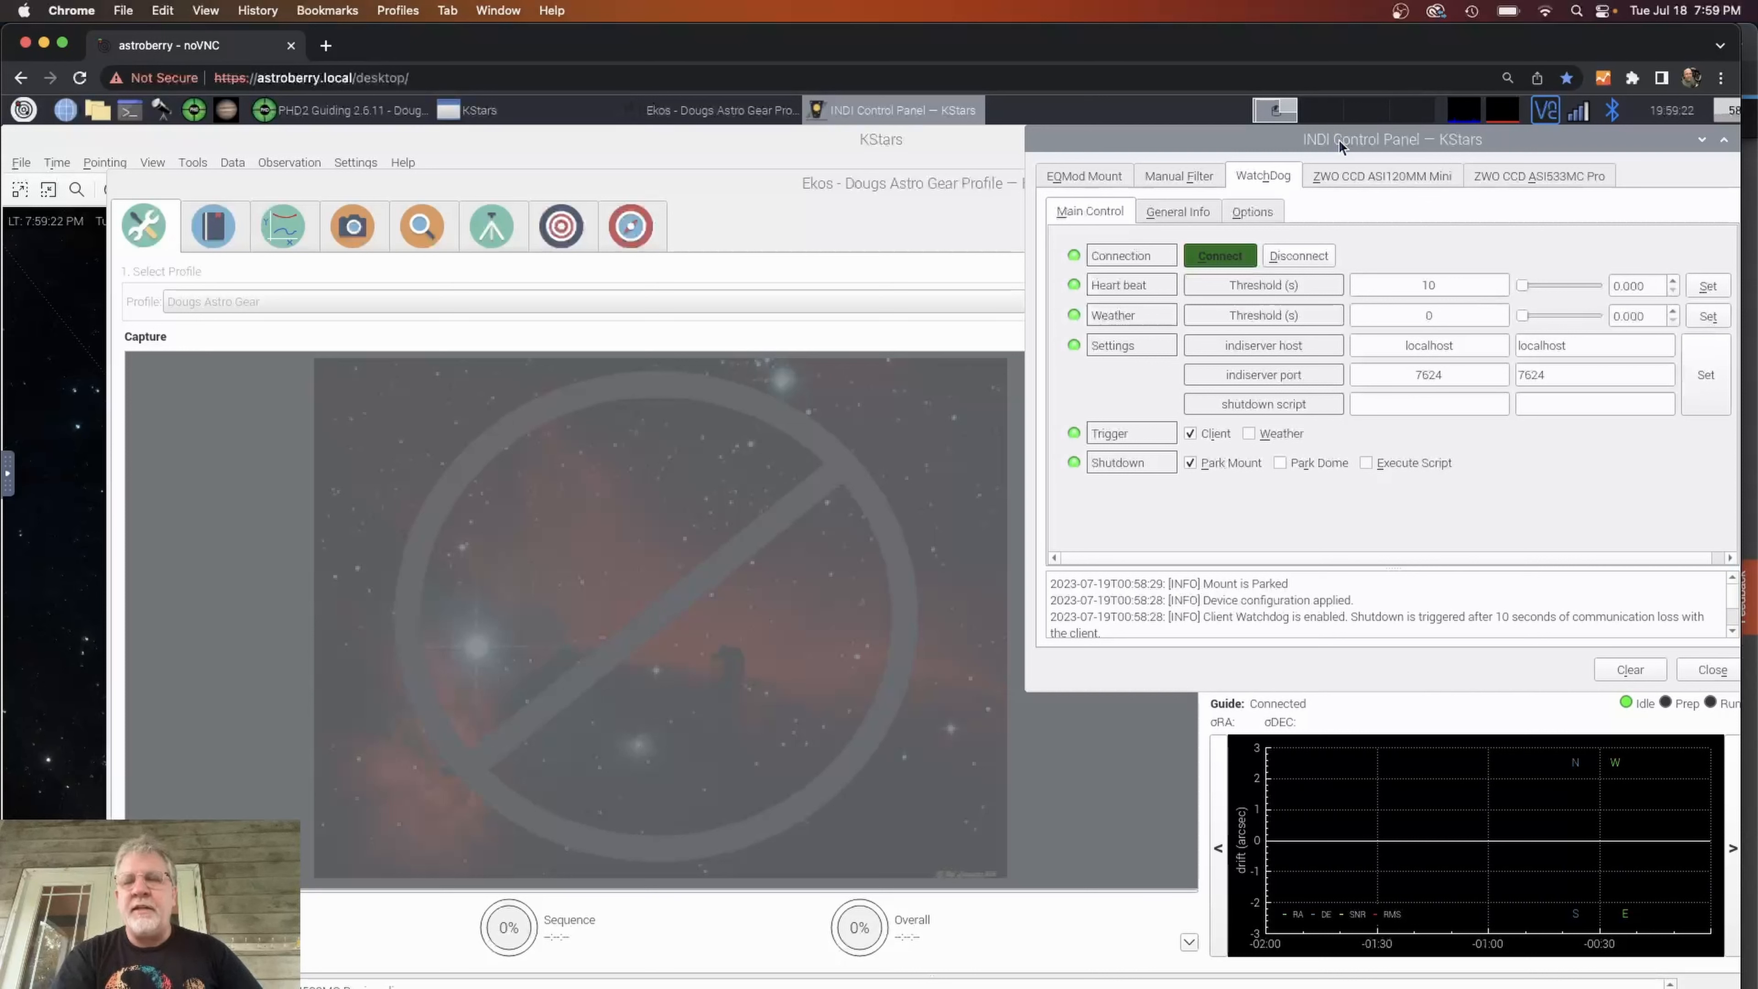
mouse_move(1245, 444)
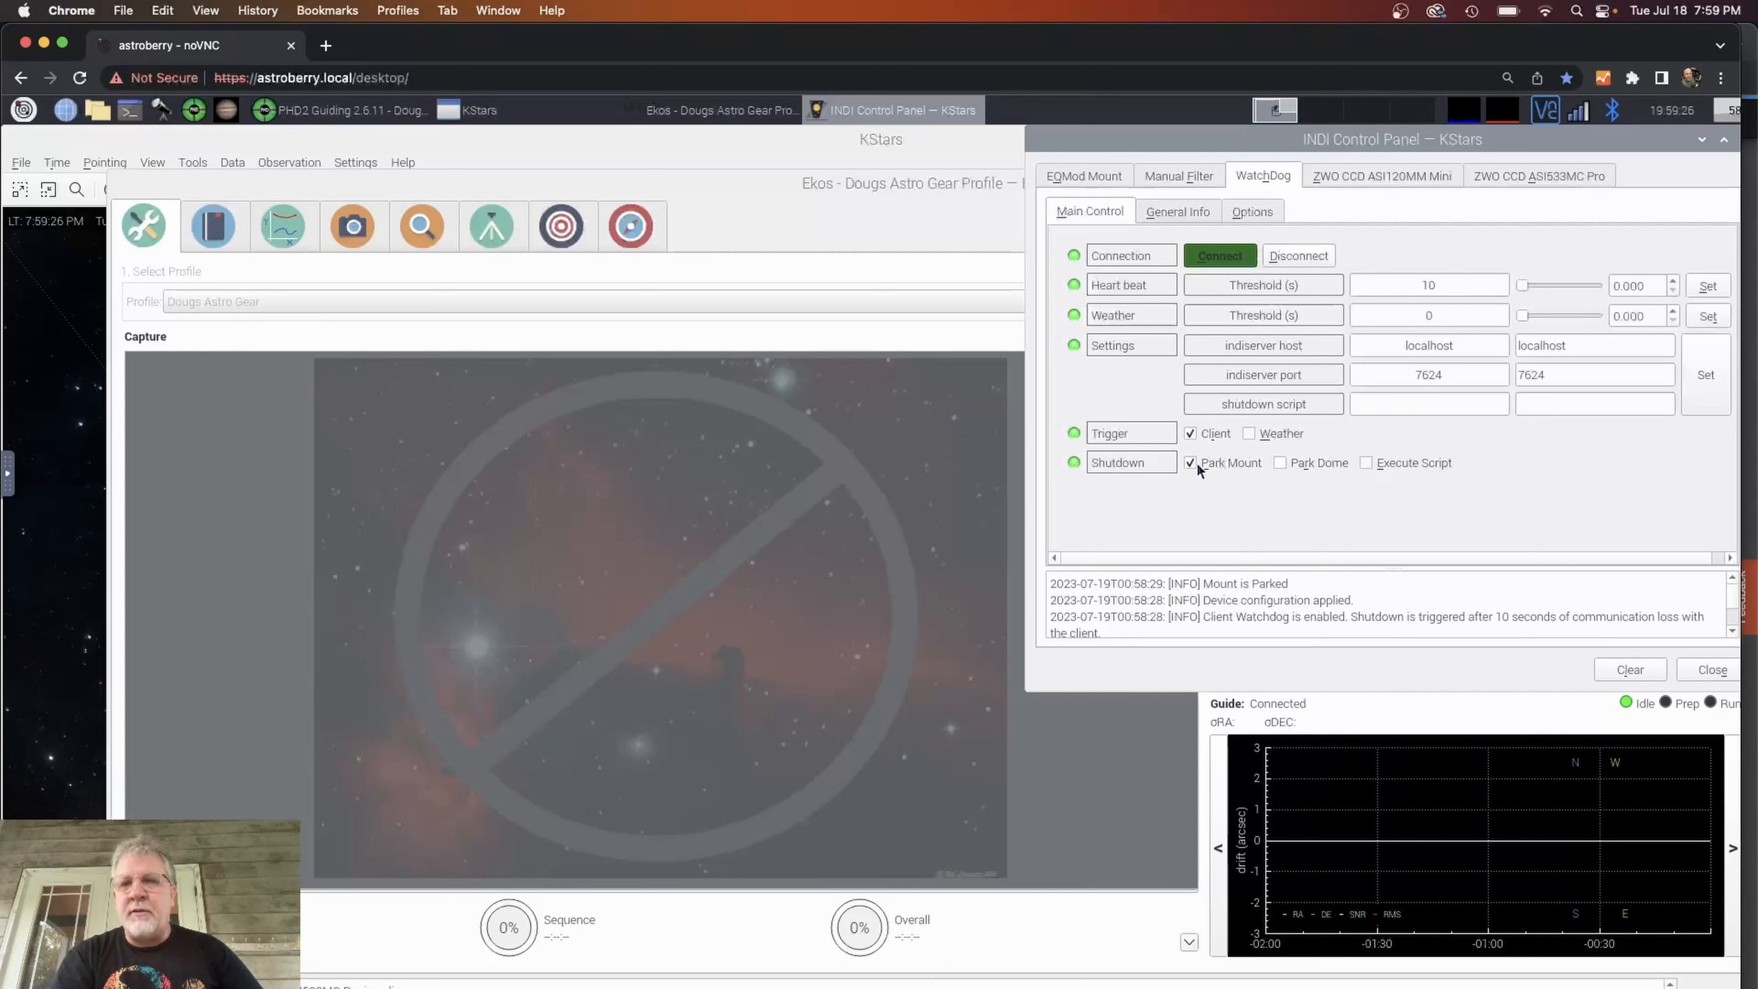
mouse_move(1219, 495)
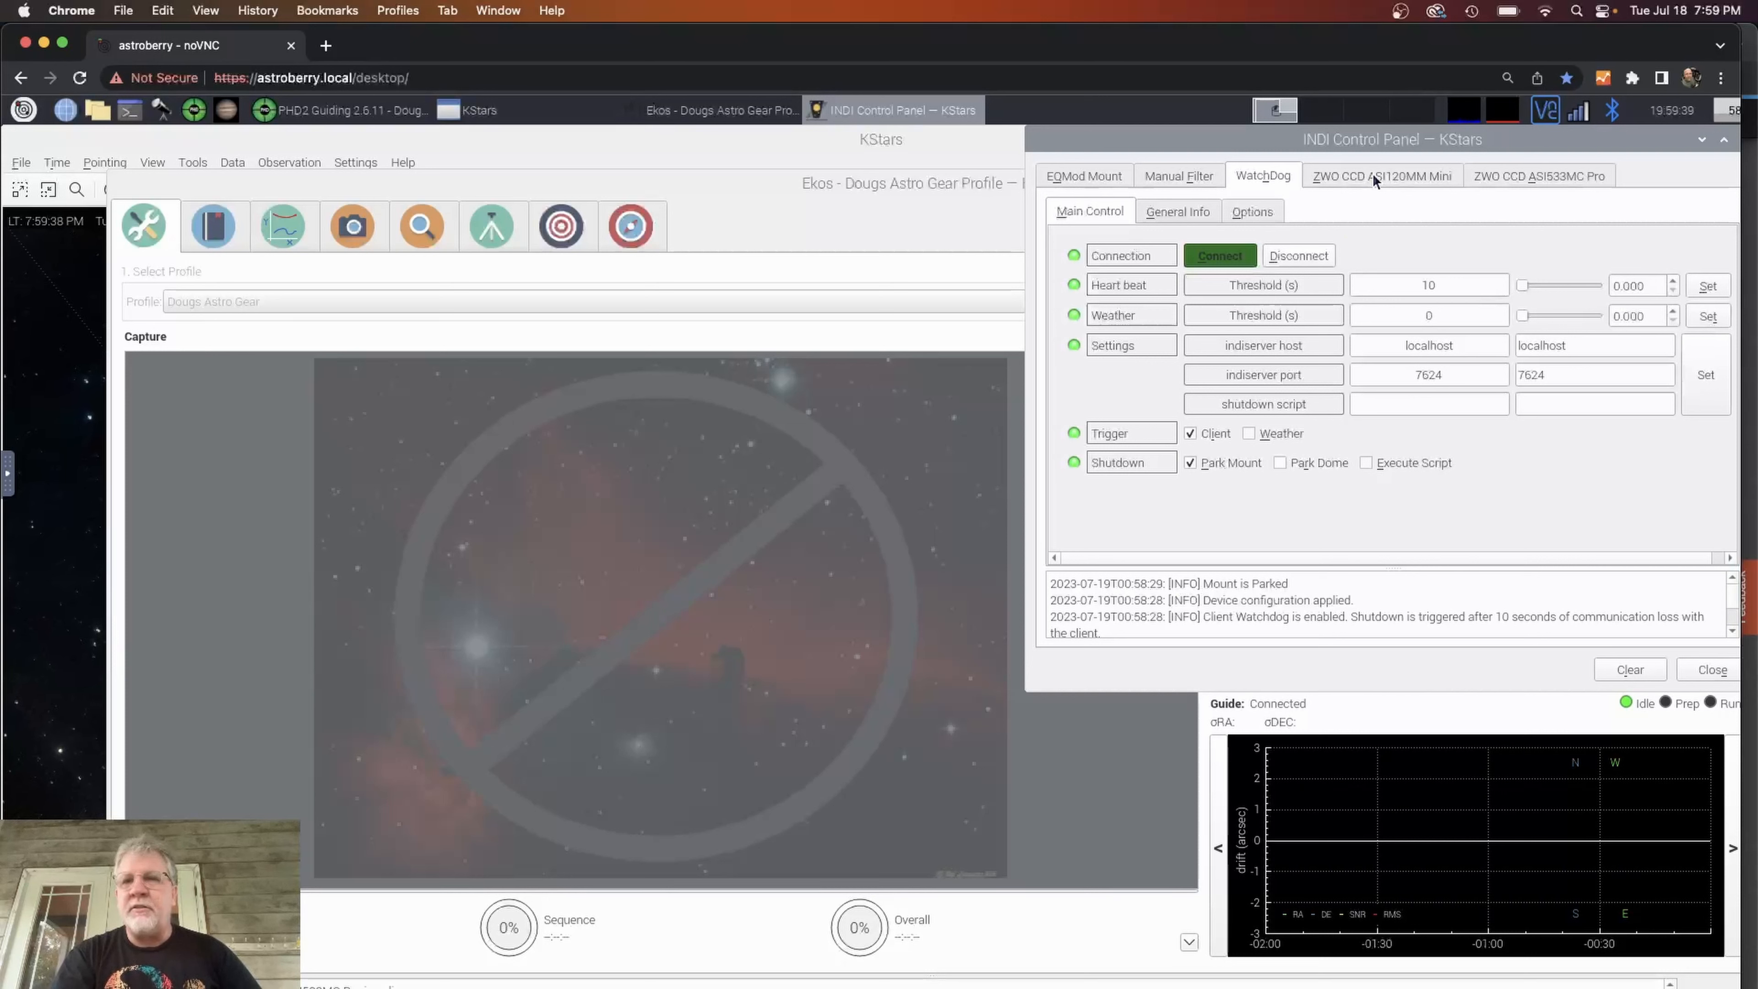
Review the ASI120MM Mini and ASI533MC Pro camera settings in the INDI panel.
left_click(1382, 175)
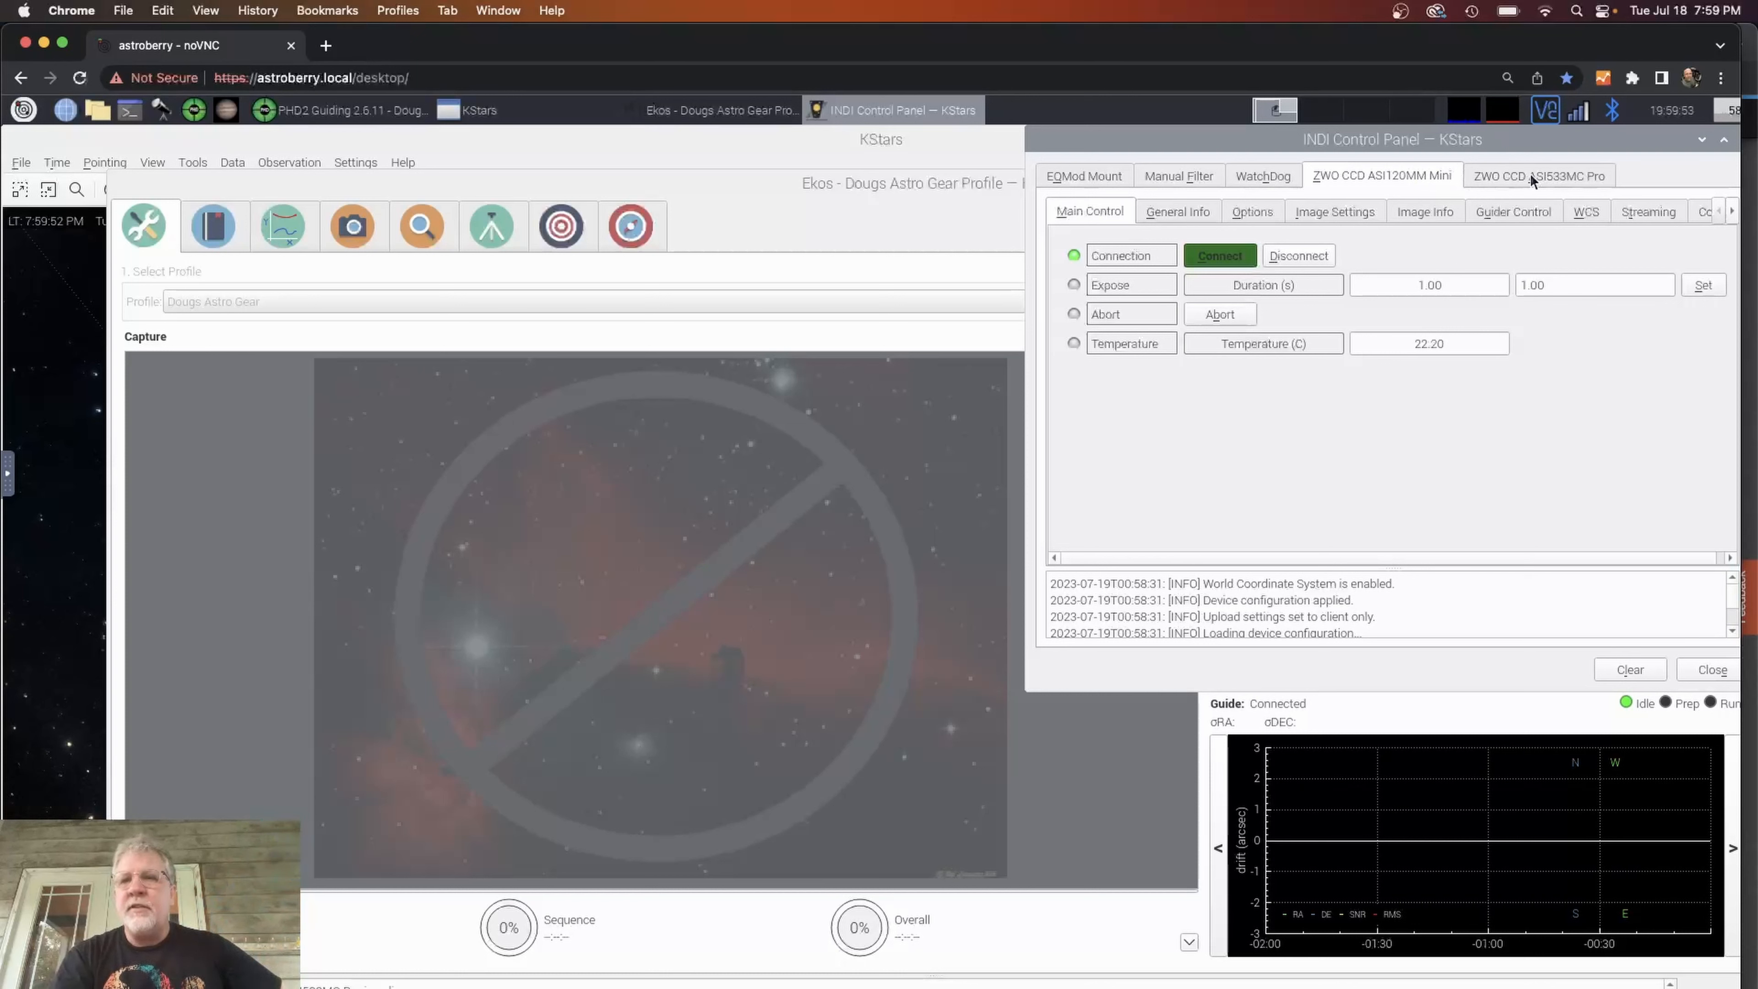
left_click(1540, 176)
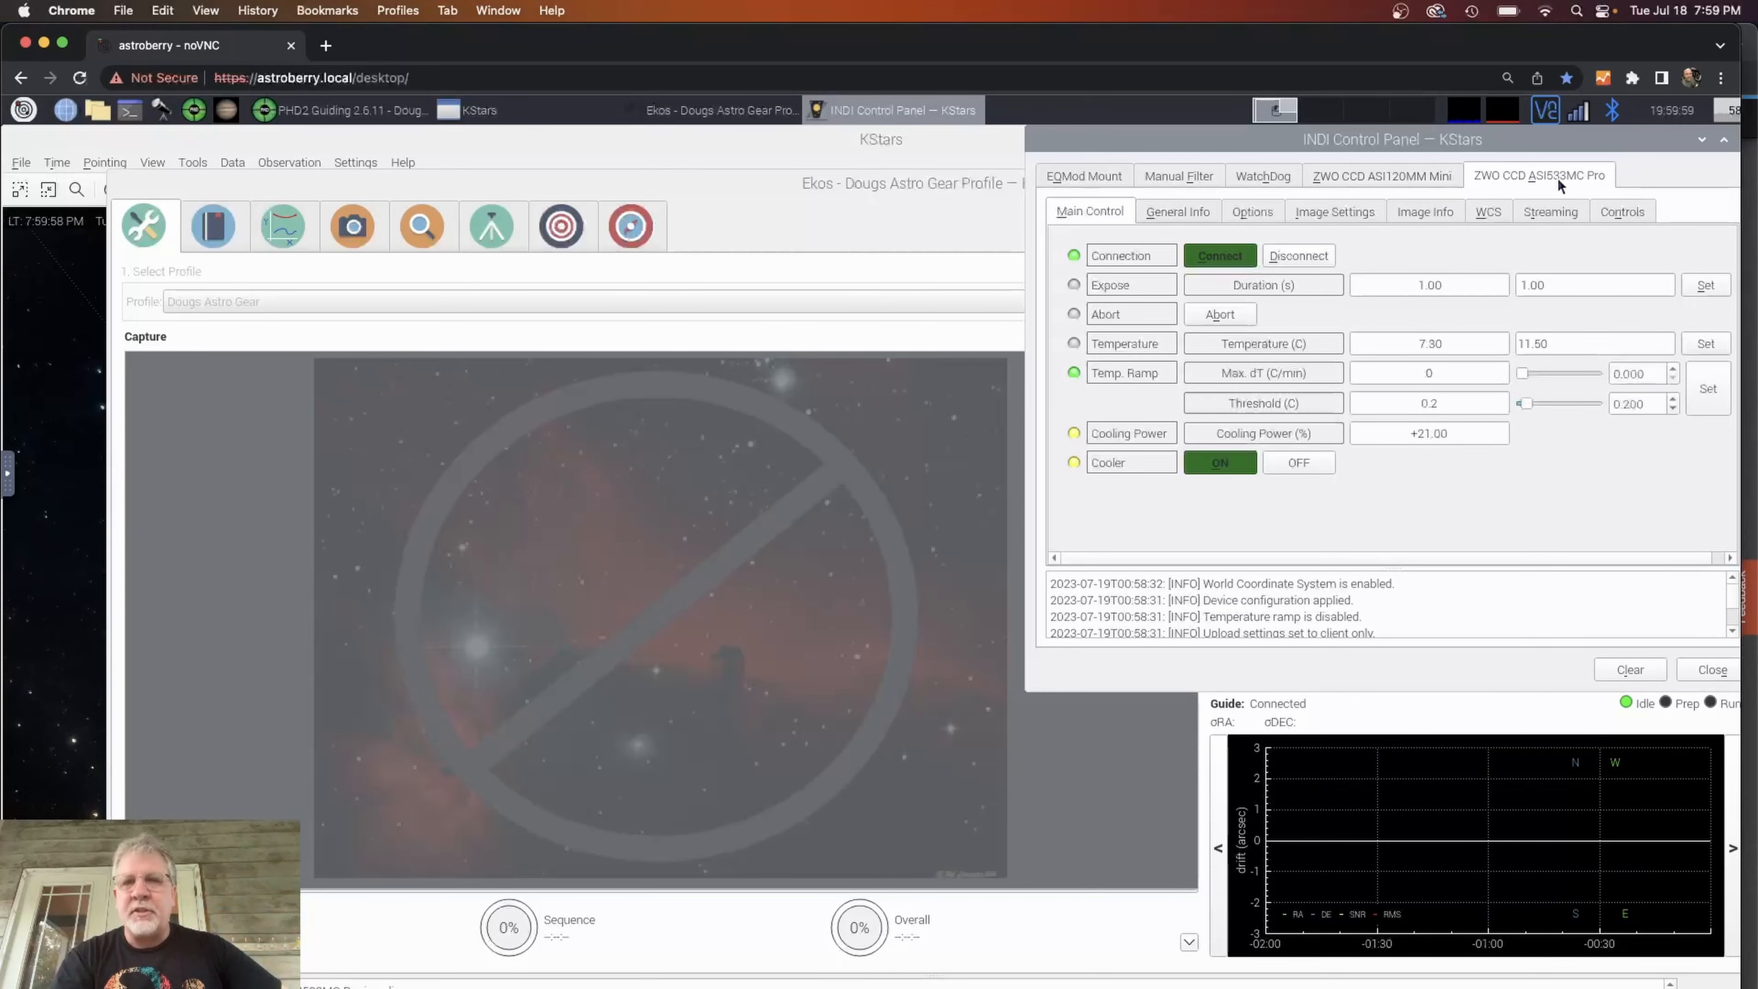
View the Ekos Focus module, then the Mount module for the parked HEQ5 Pro.
left_click(423, 227)
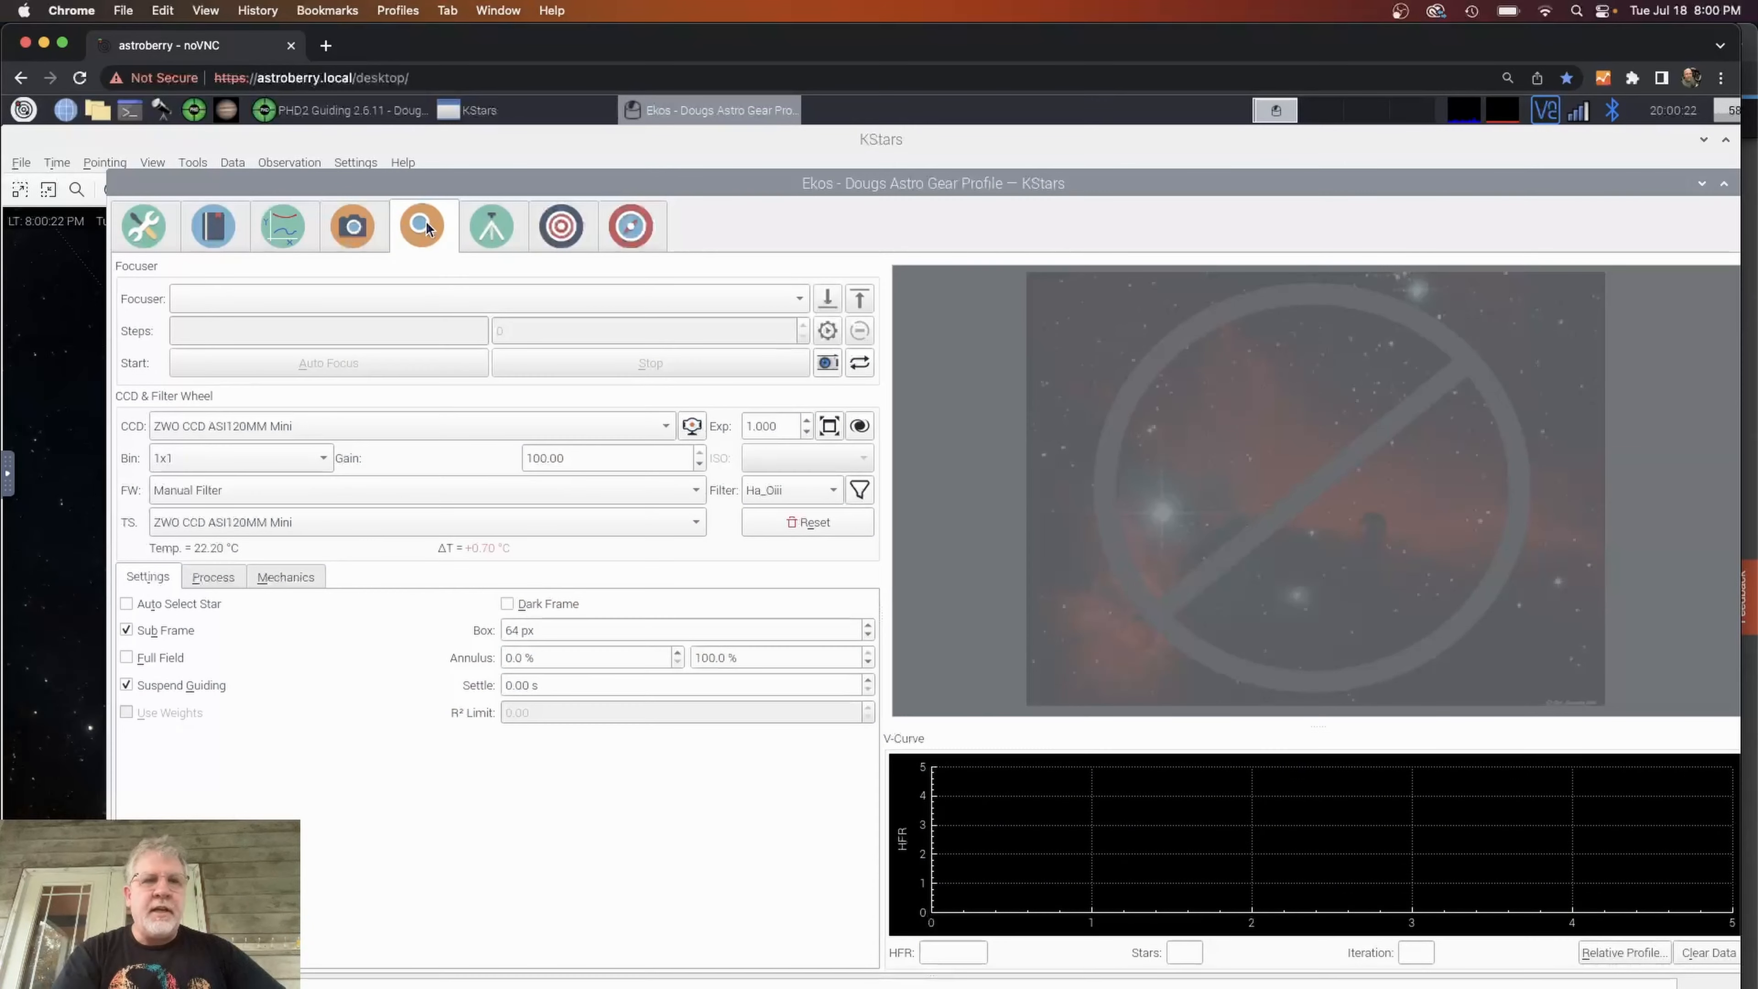
mouse_move(407, 246)
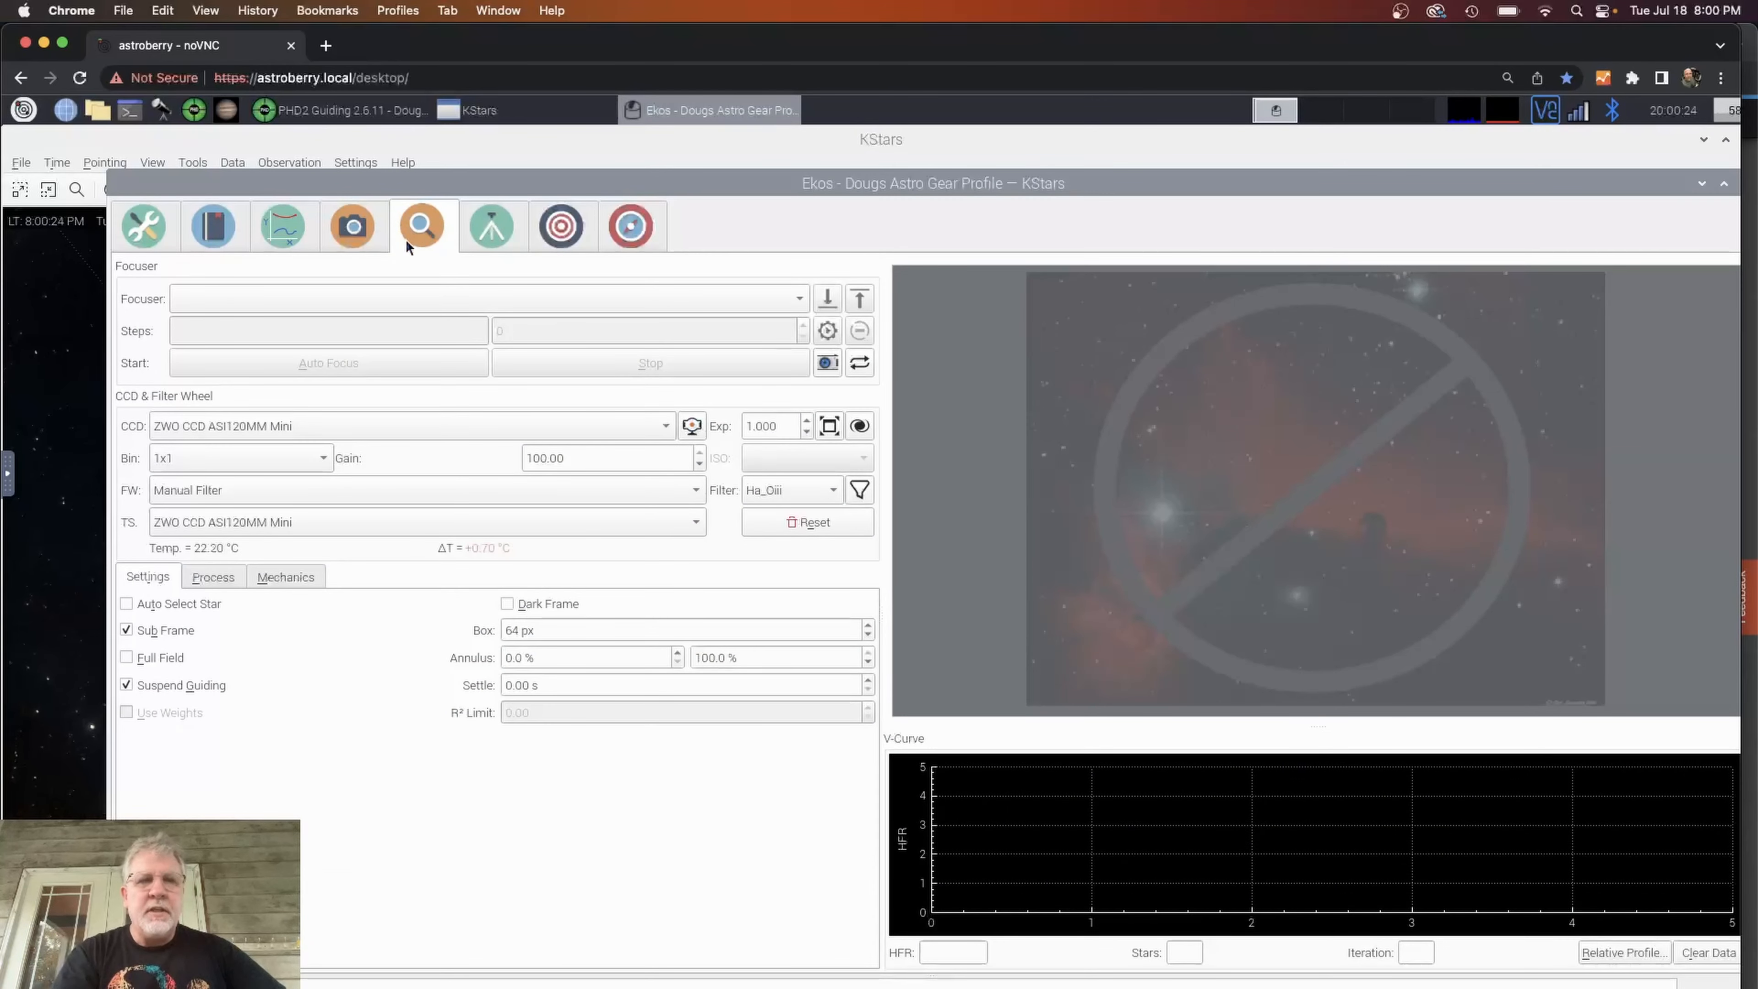
mouse_move(515, 270)
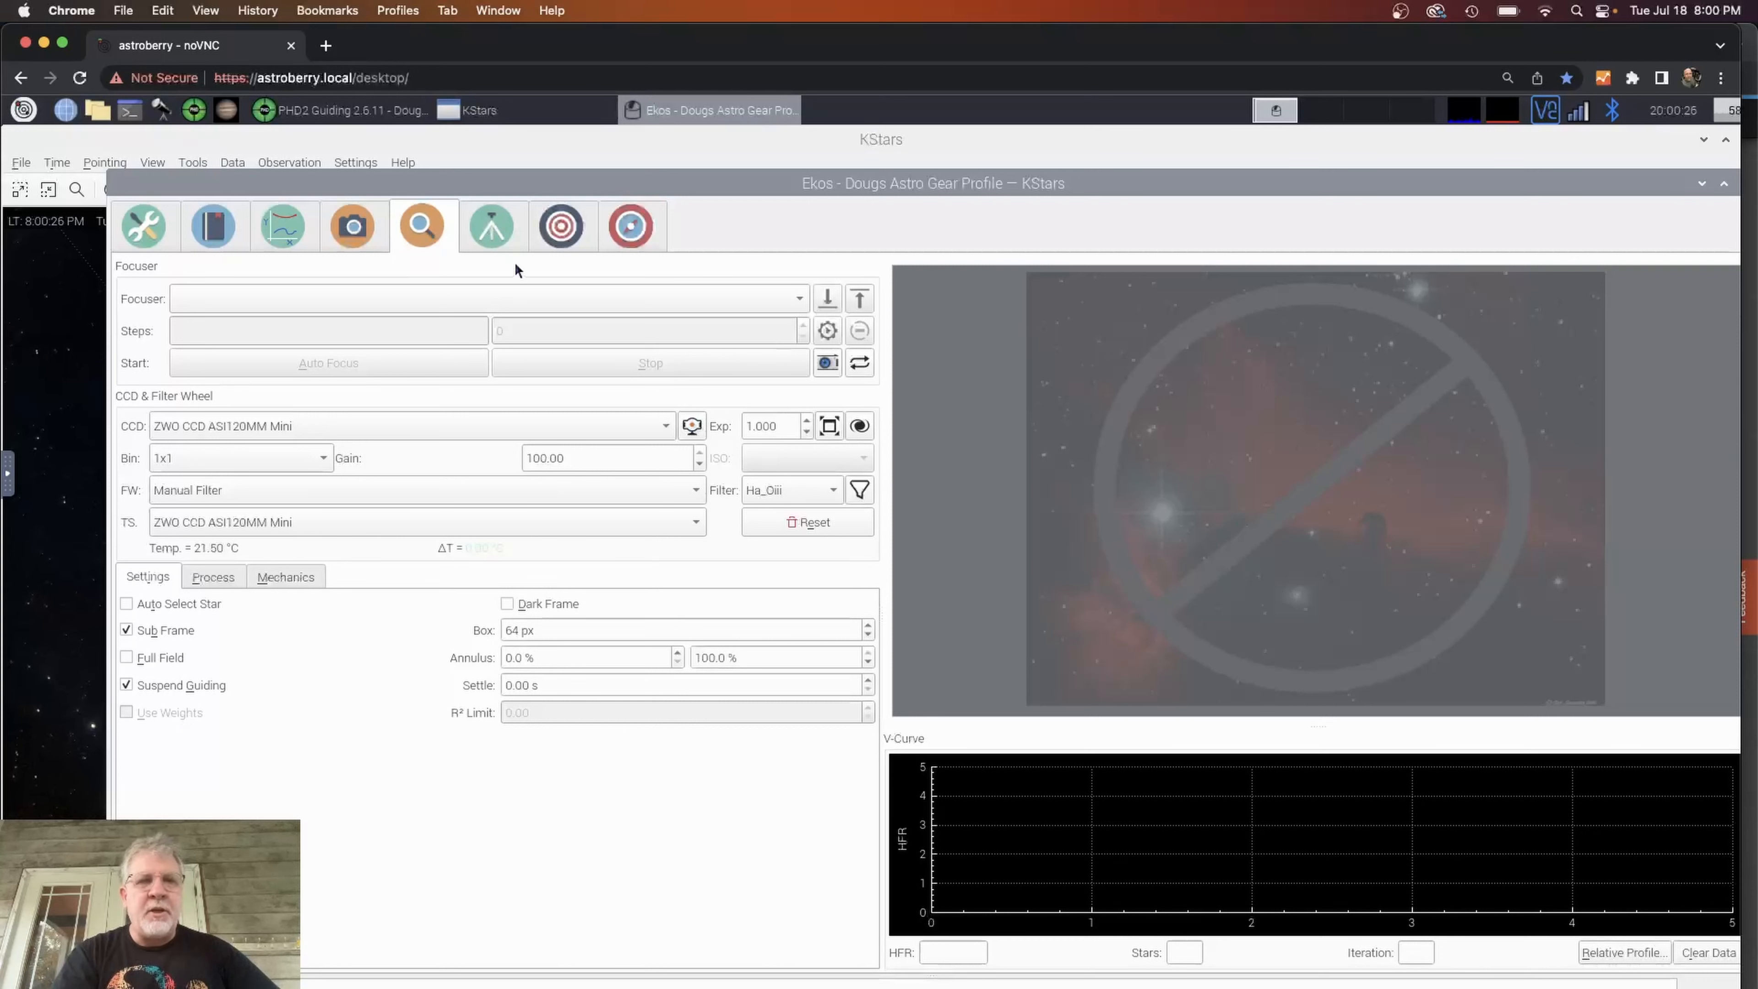
mouse_move(469, 273)
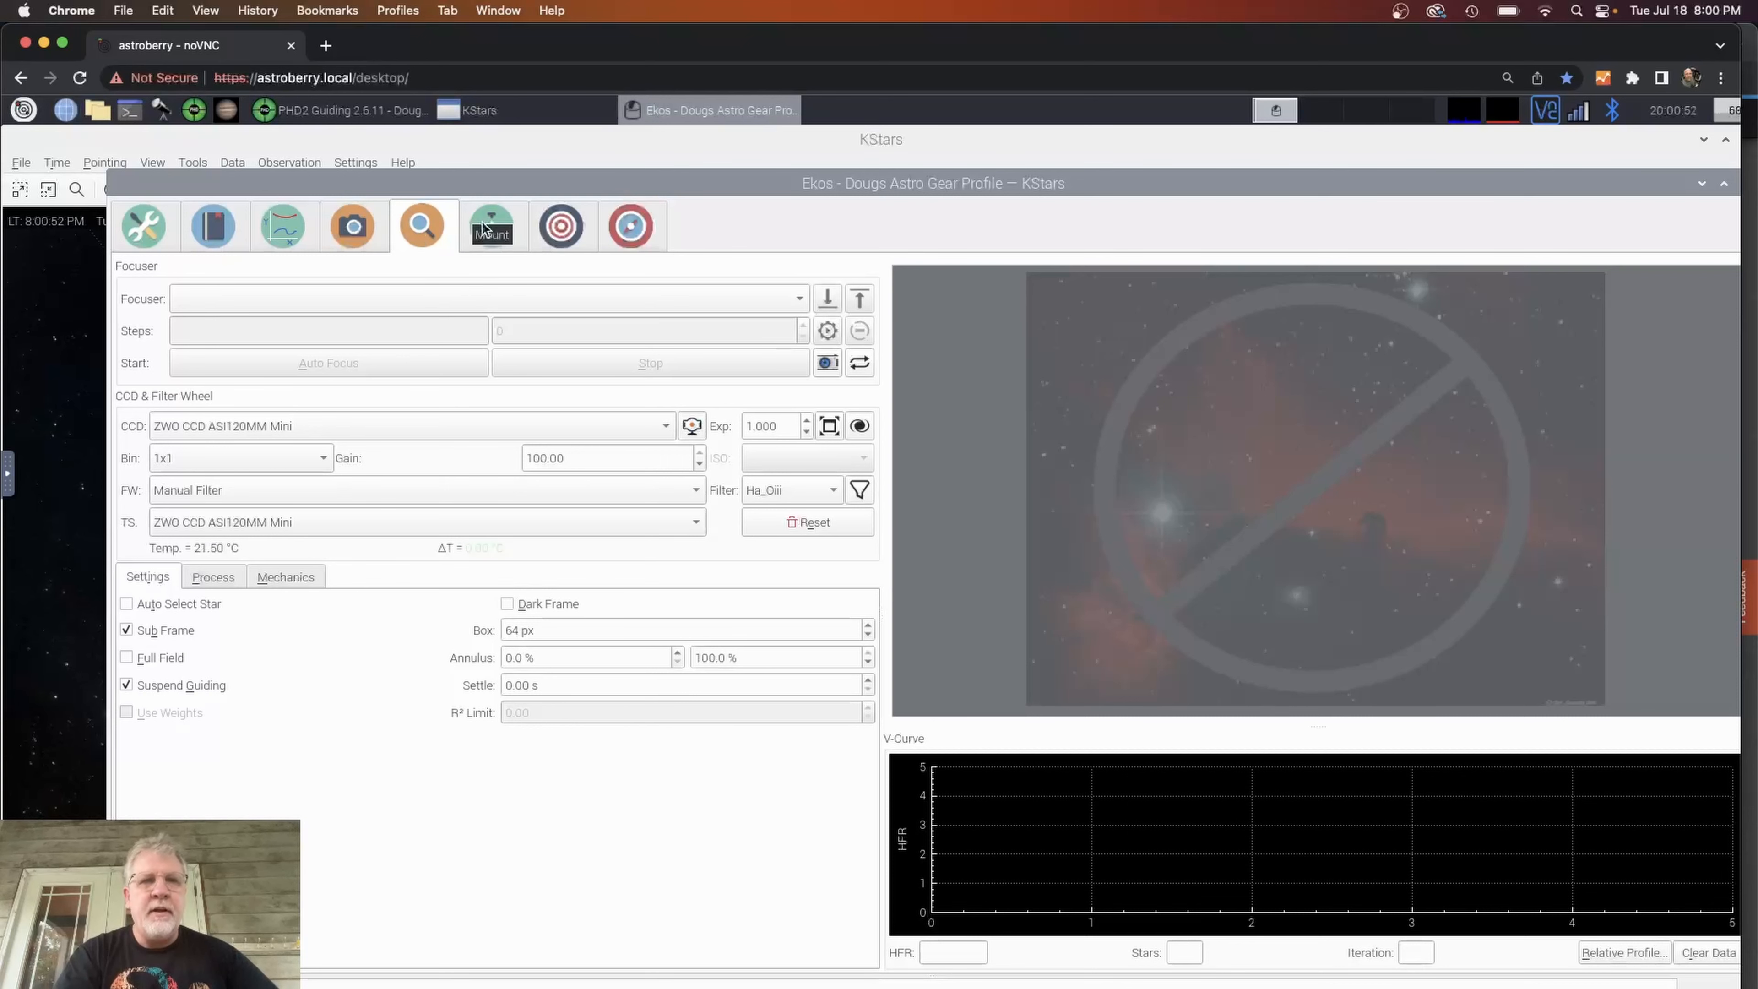
left_click(491, 225)
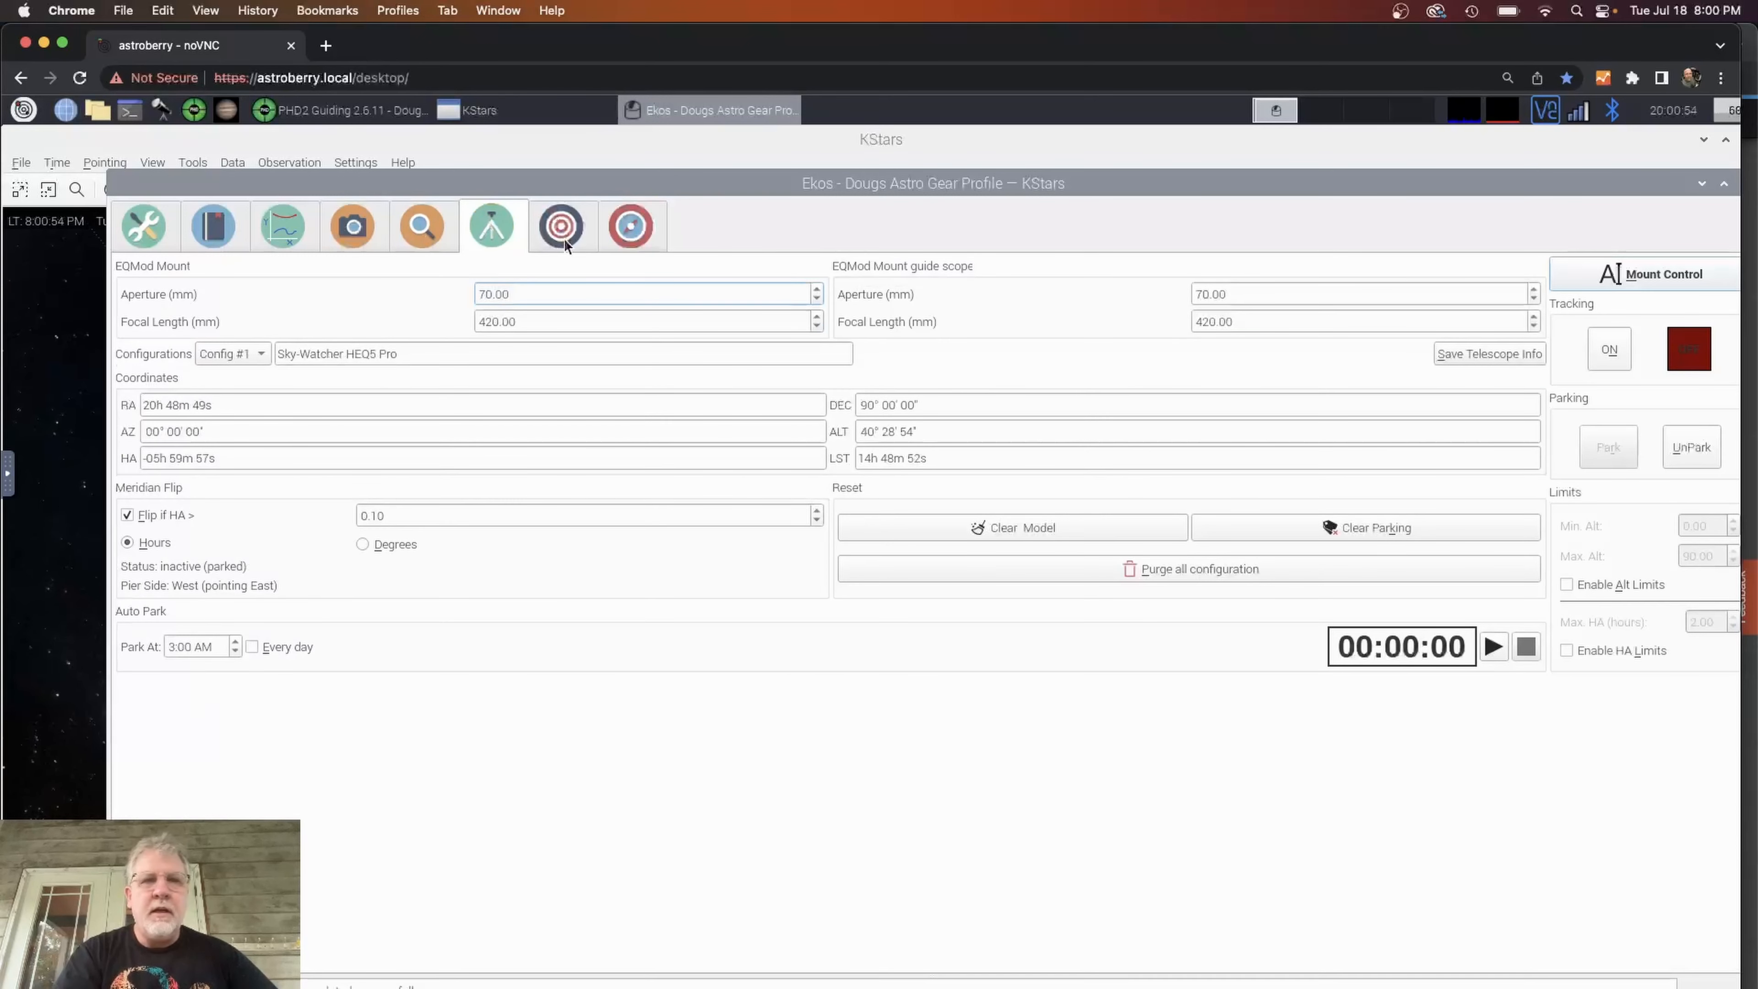